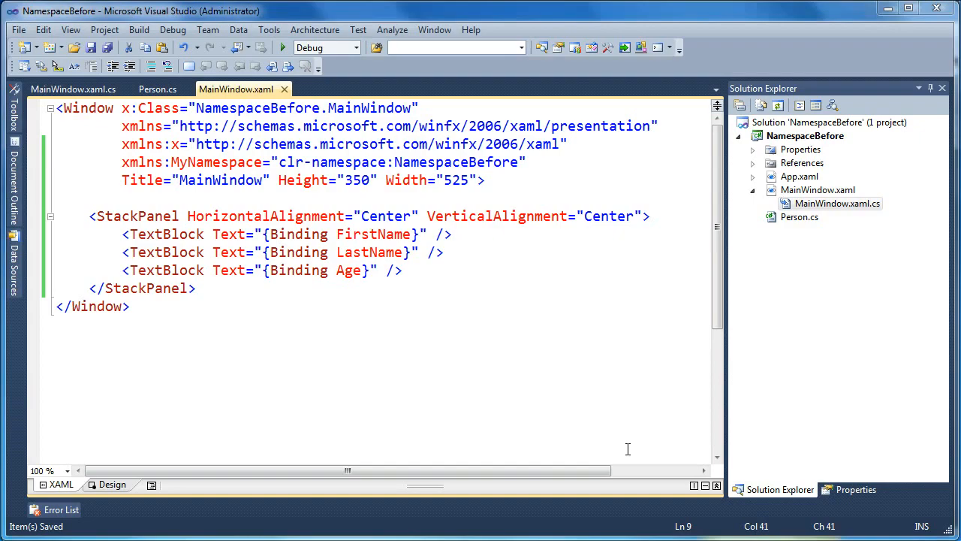
Review the Person class source, then return to the MainWindow XAML markup
{"action": "left_click", "coordinate": [156, 89]}
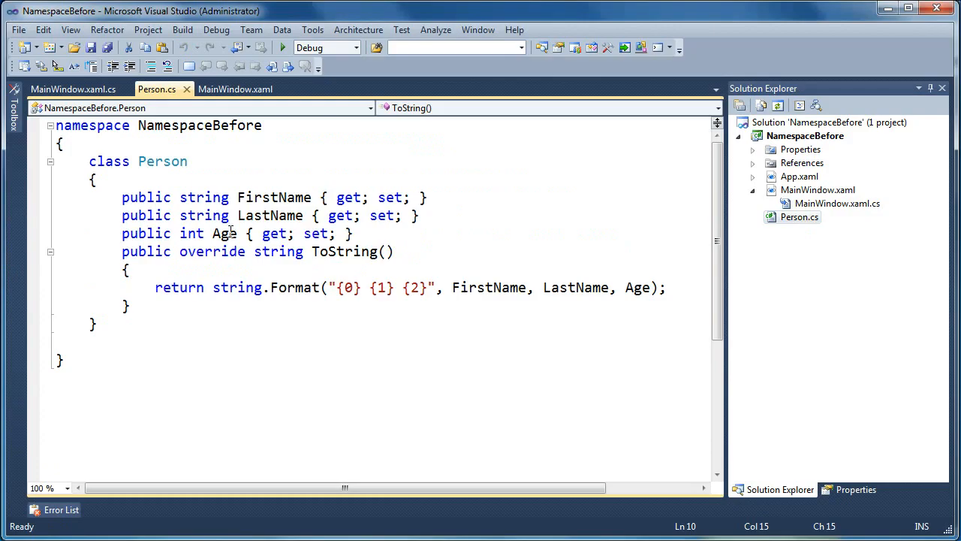
{"action": "left_click", "coordinate": [234, 88]}
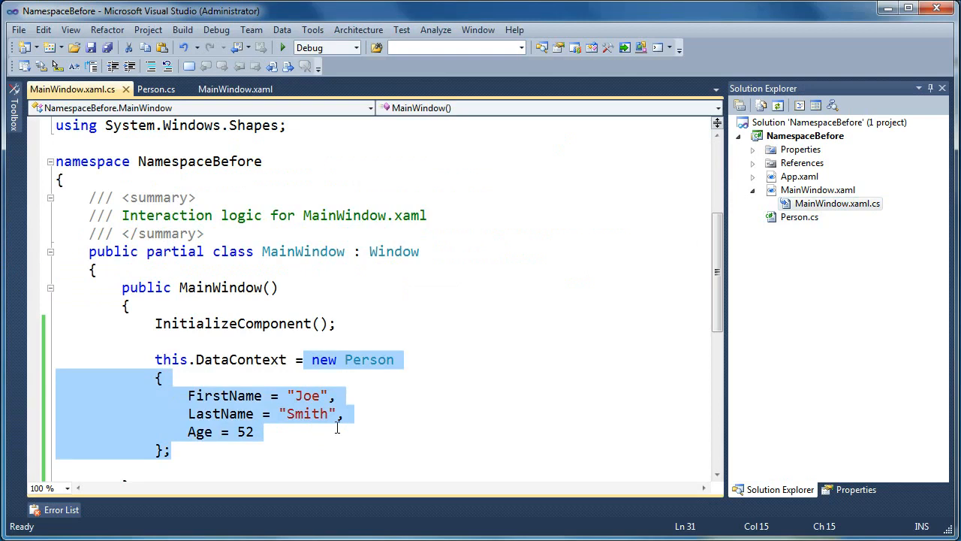
{"action": "scroll", "scroll_direction": "down", "scroll_amount": 3}
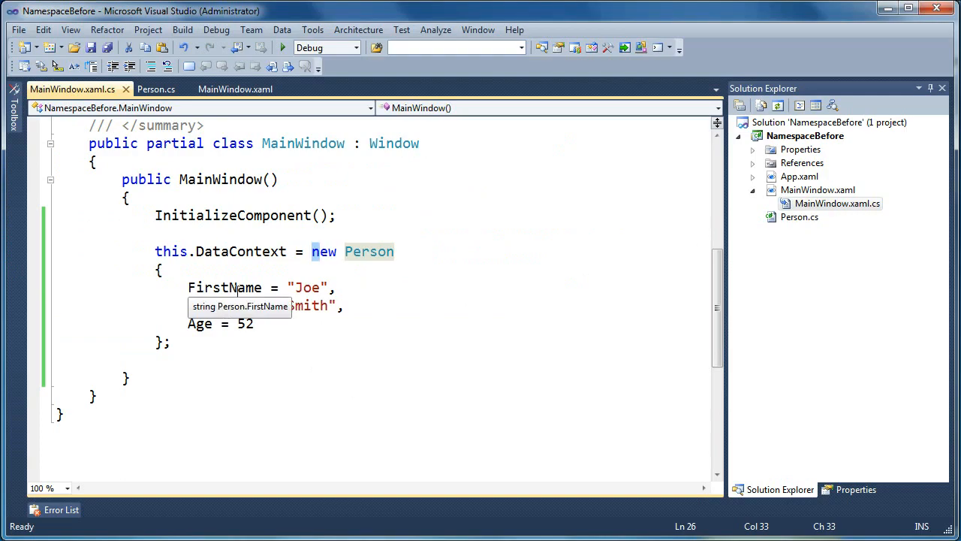
{"action": "left_click", "coordinate": [234, 89]}
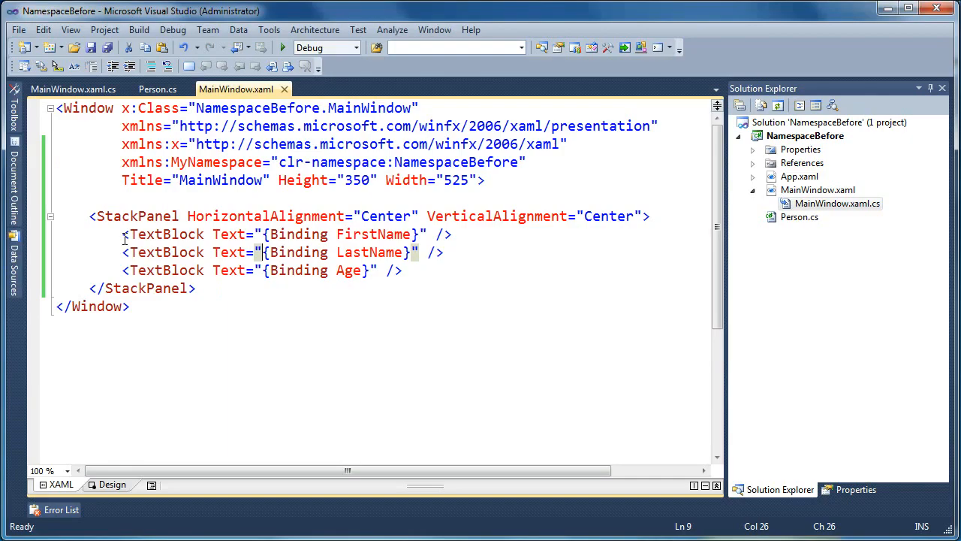
{"action": "double_click", "coordinate": [372, 234]}
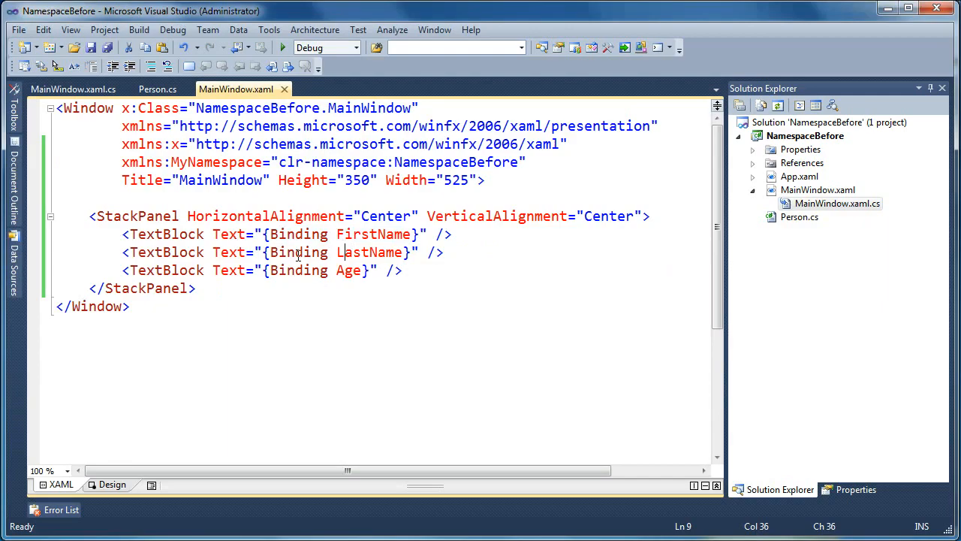
{"action": "left_click", "coordinate": [360, 234]}
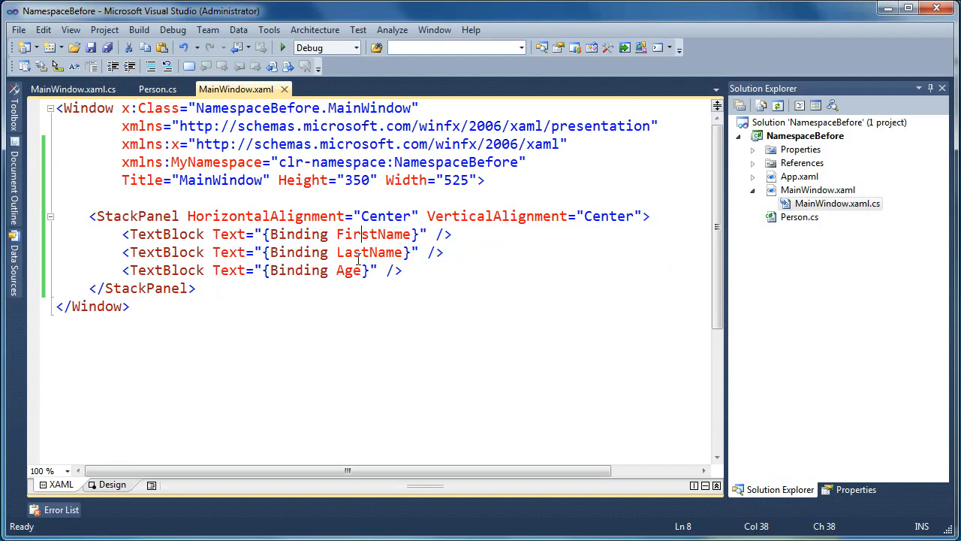
Run the application to see the bound window, then close it
{"action": "left_click", "coordinate": [282, 47]}
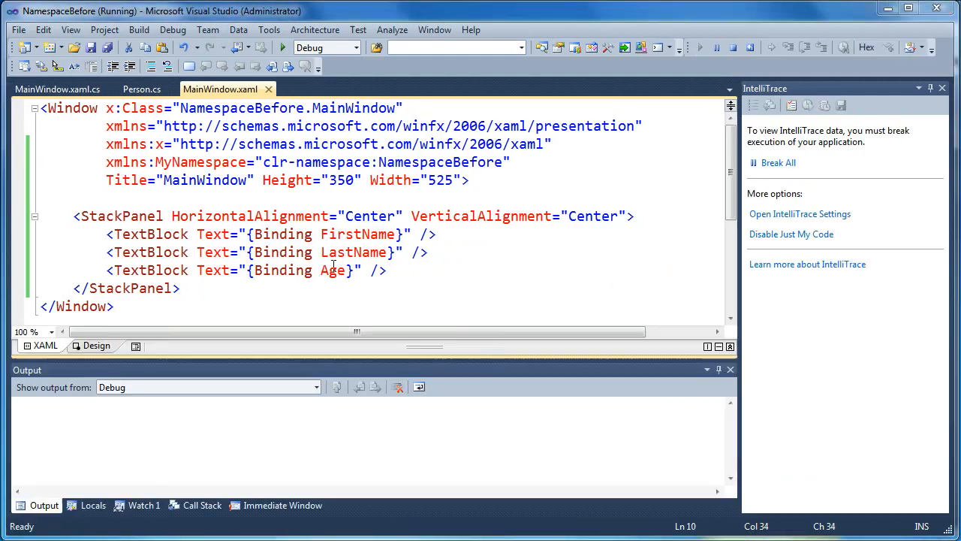
{"action": "left_click", "coordinate": [283, 47]}
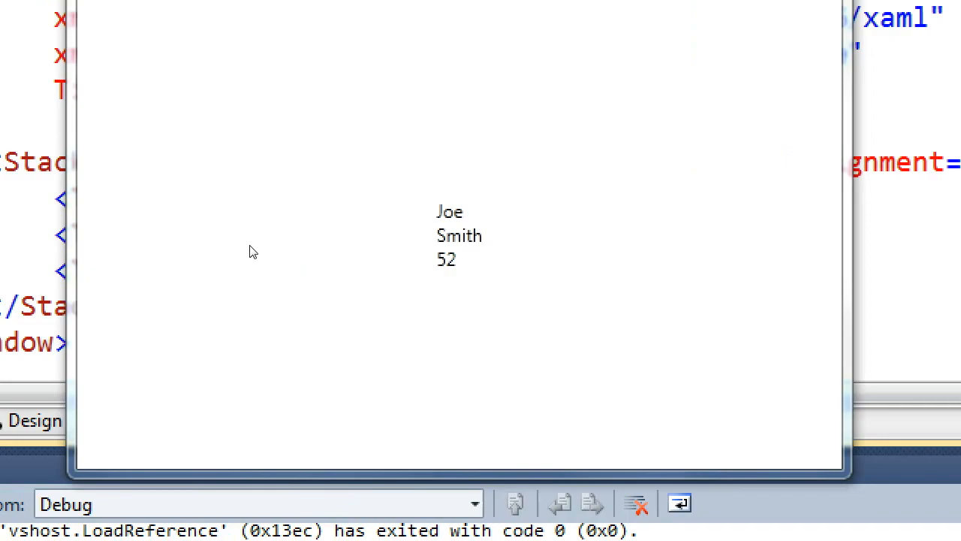
{"action": "mouse_move", "coordinate": [306, 255]}
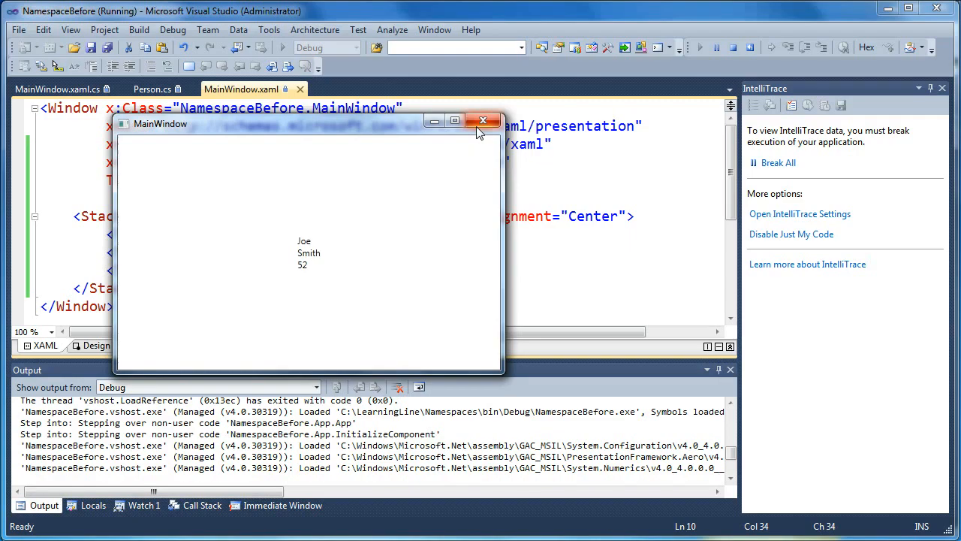
{"action": "left_click", "coordinate": [482, 120]}
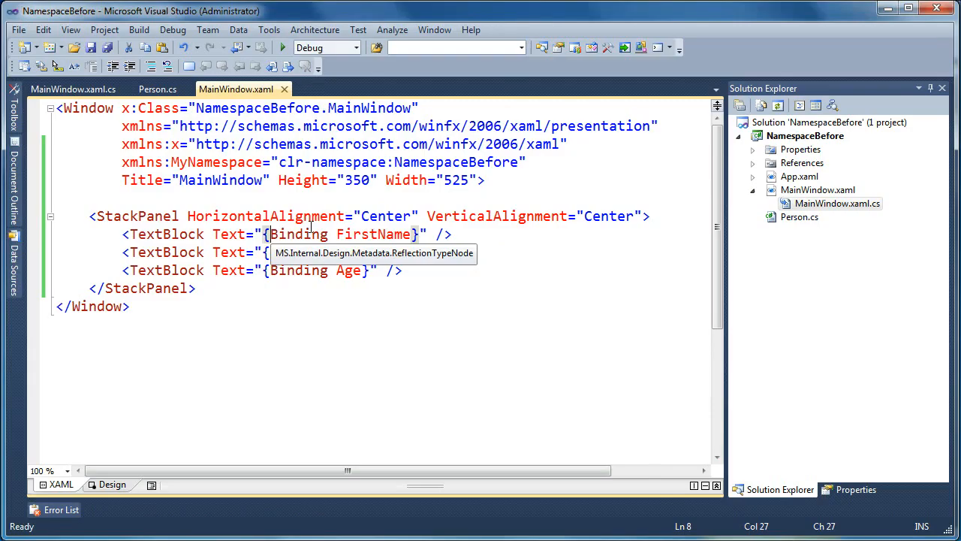
Add Converter={StaticResource FirstNameConverter} to the FirstName binding
{"action": "type", "text": "LastName}\" />"}
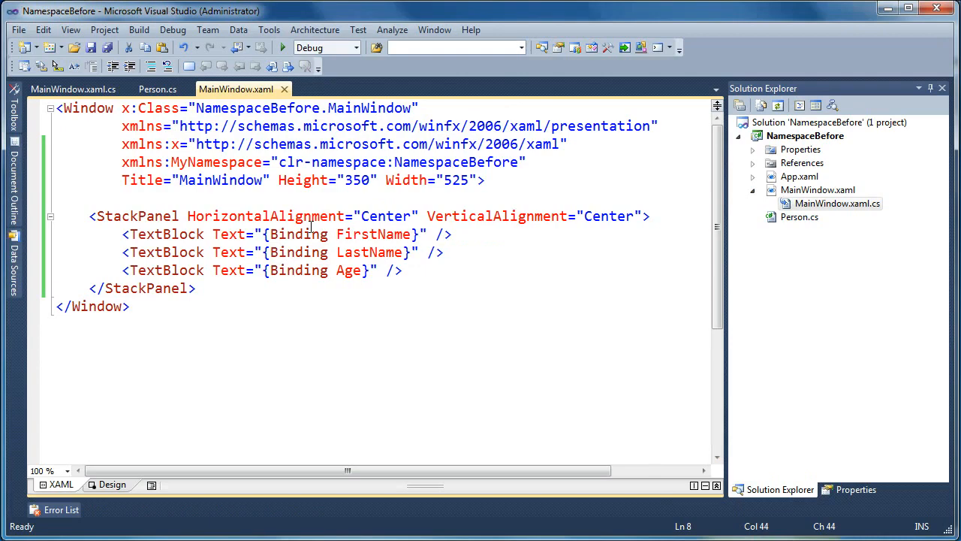
{"action": "type", "text": ","}
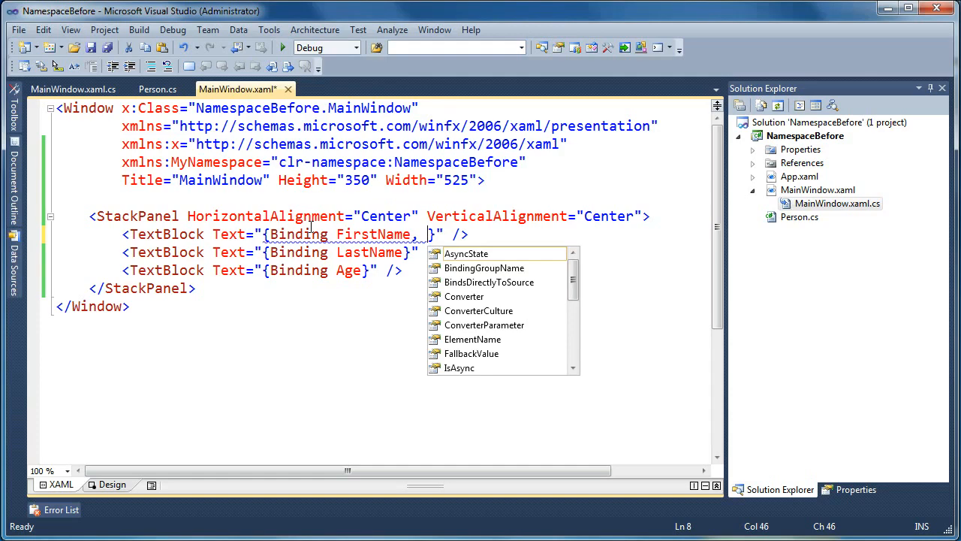
{"action": "type", "text": "Converter="}
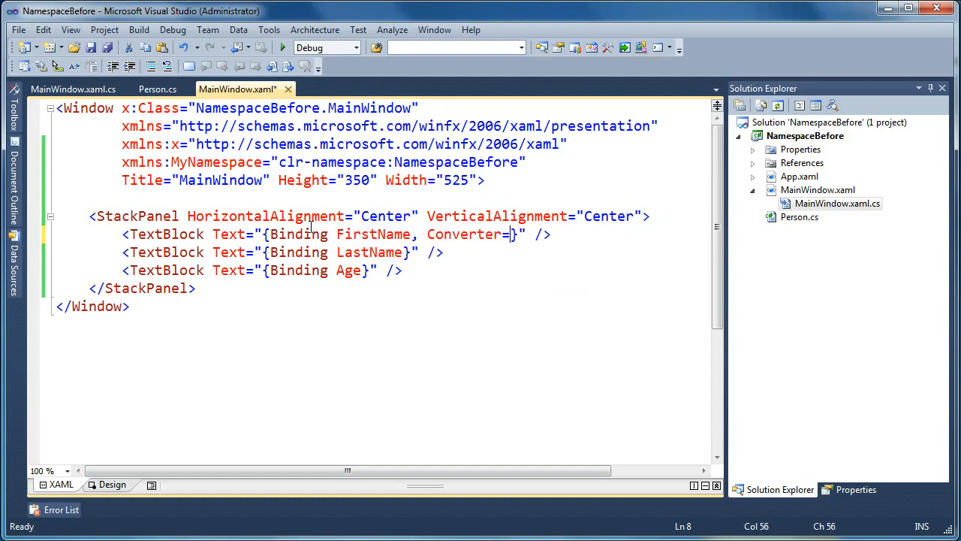
{"action": "type", "text": "{StaticResource"}
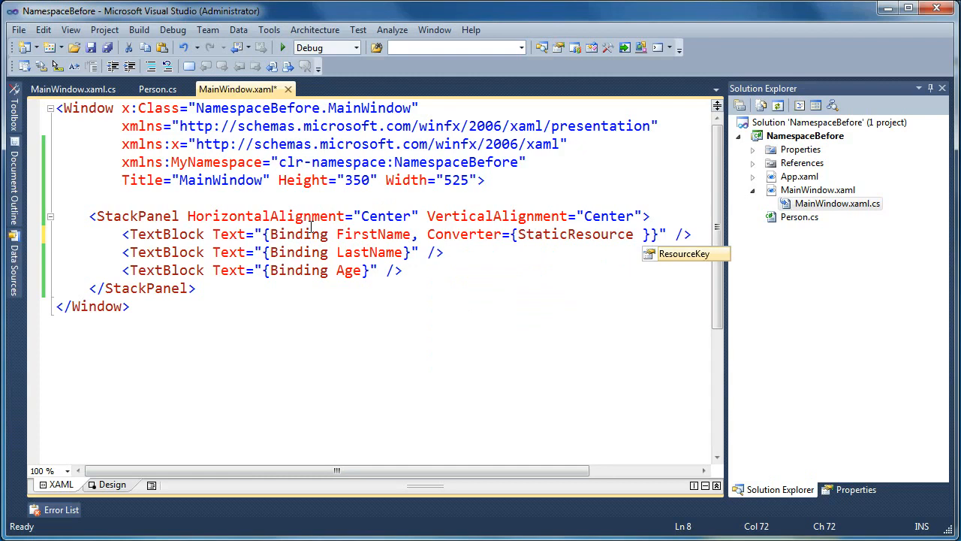
{"action": "type", "text": "FirstName"}
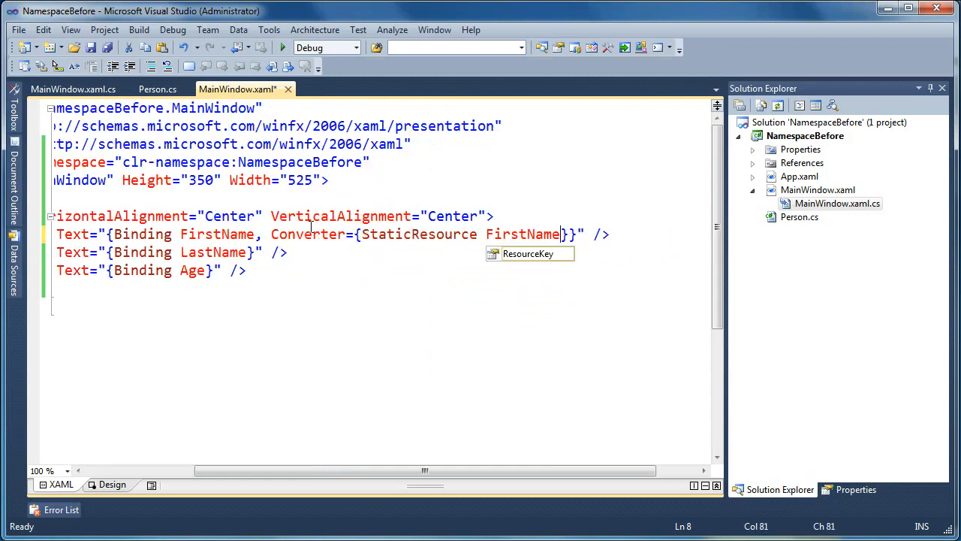
{"action": "type", "text": "Converter"}
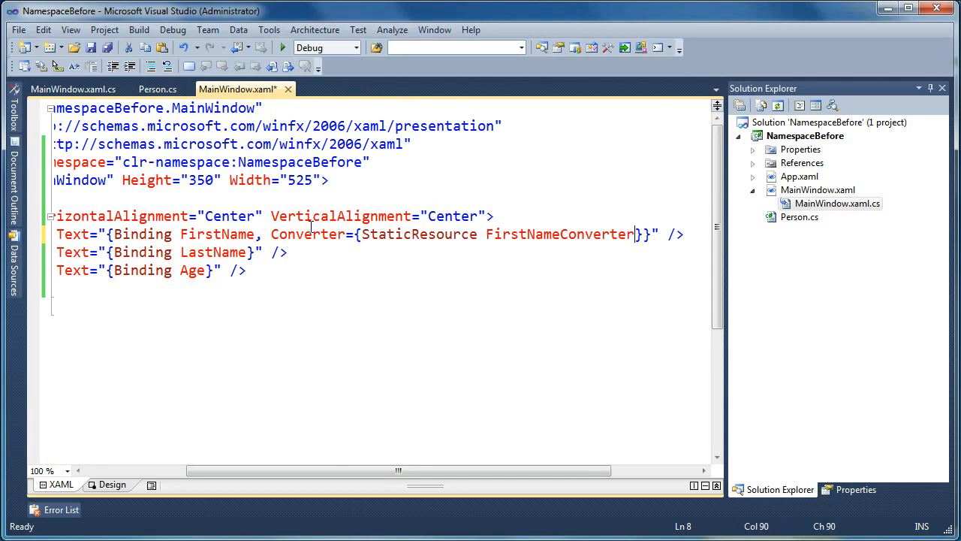
{"action": "double_click", "coordinate": [560, 234]}
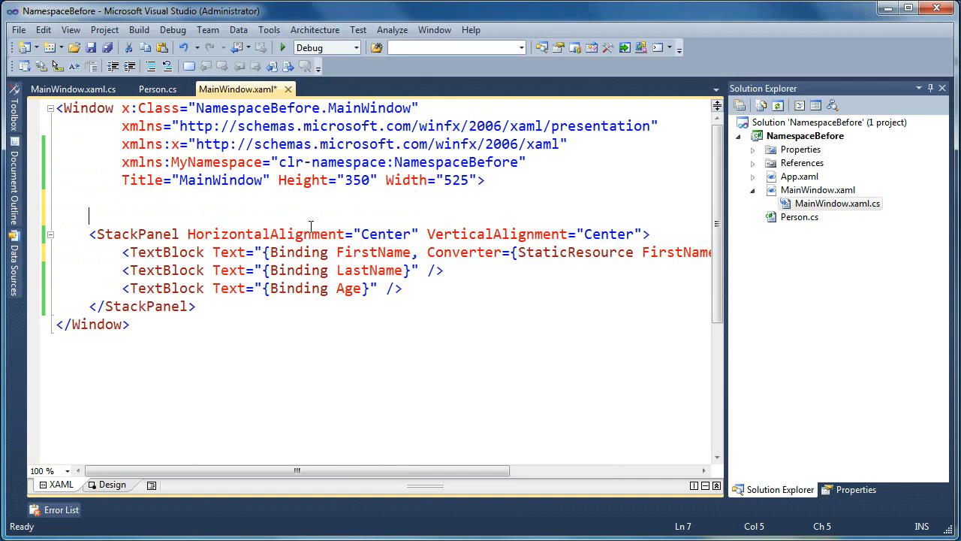
{"action": "type", "text": "Window.Resources>"}
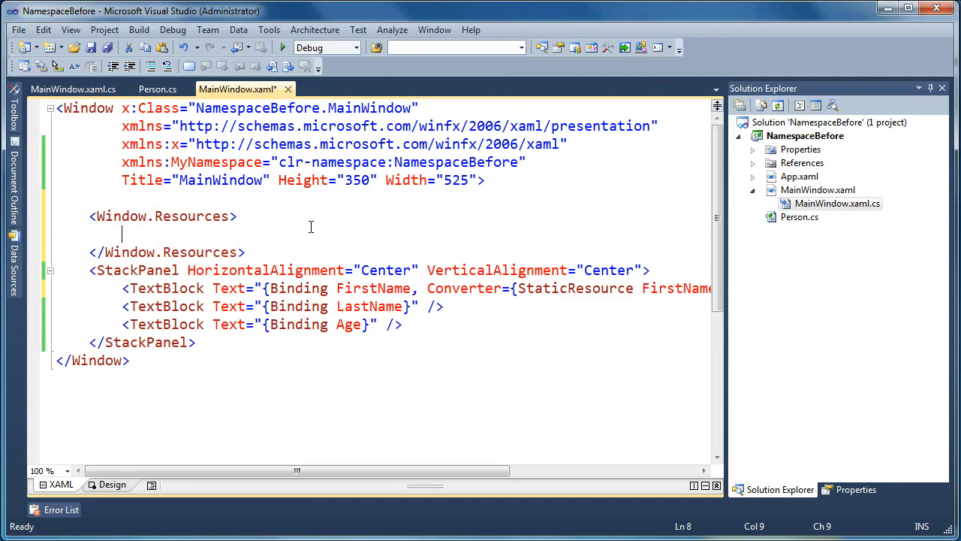
{"action": "type", "text": "<"}
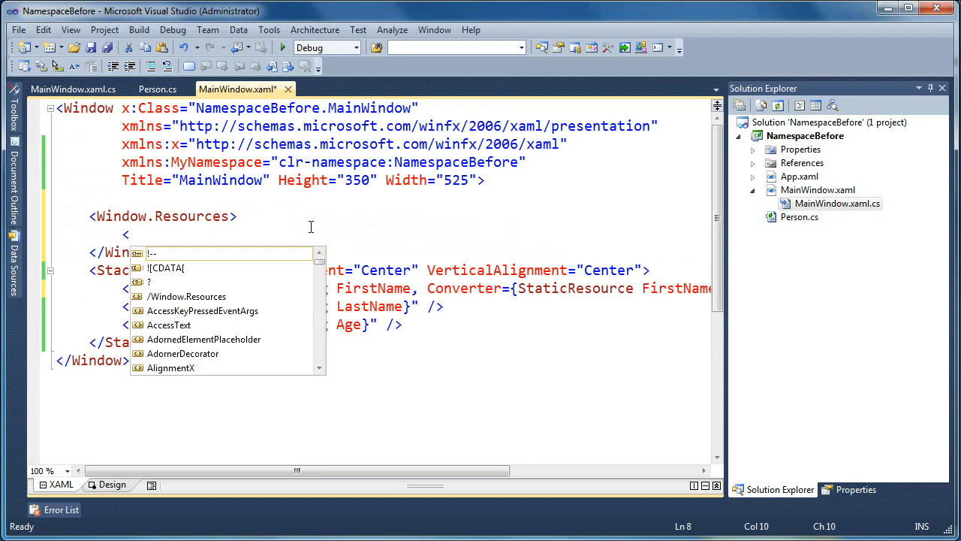
{"action": "type", "text": "Converters:"}
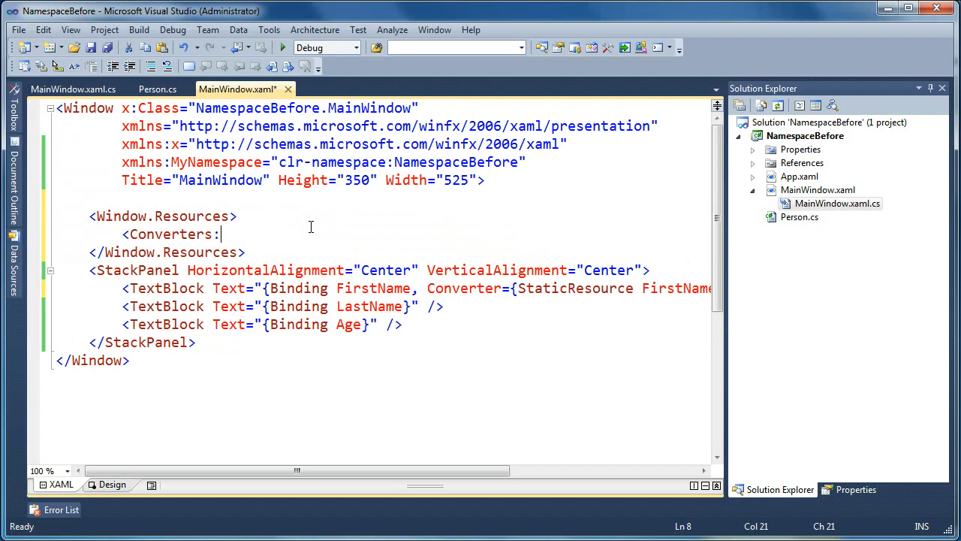
{"action": "type", "text": "FirstNameConverter x:L"}
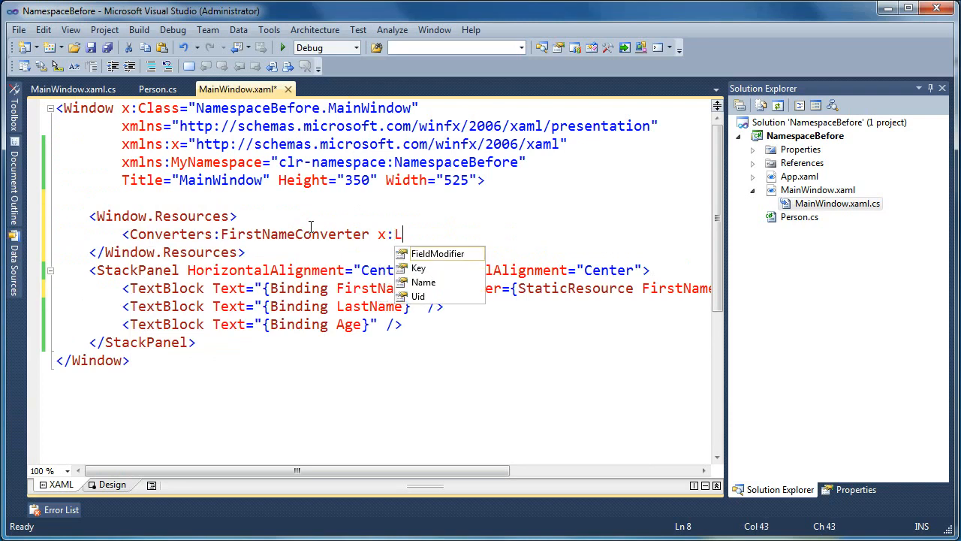
{"action": "type", "text": "ey=\"FirstNameConverter\""}
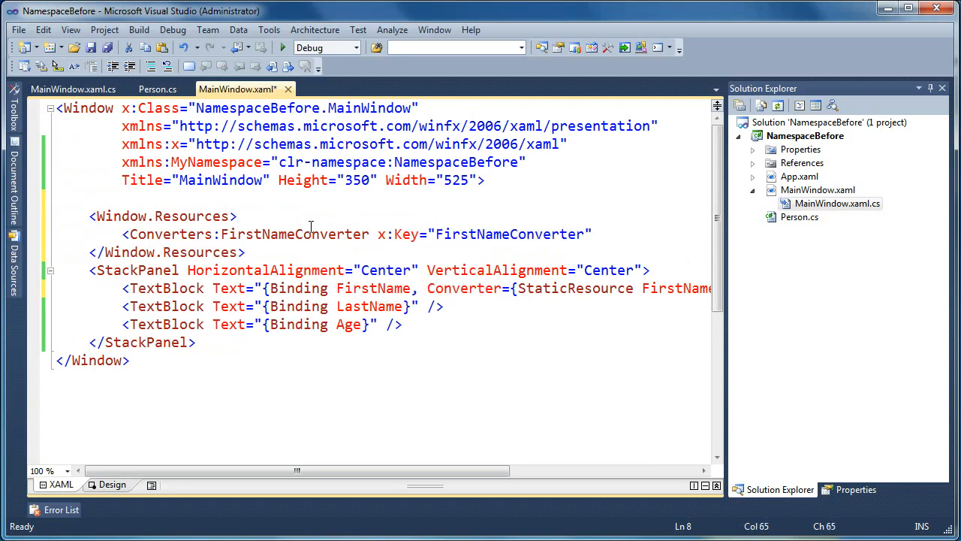
{"action": "double_click", "coordinate": [510, 234]}
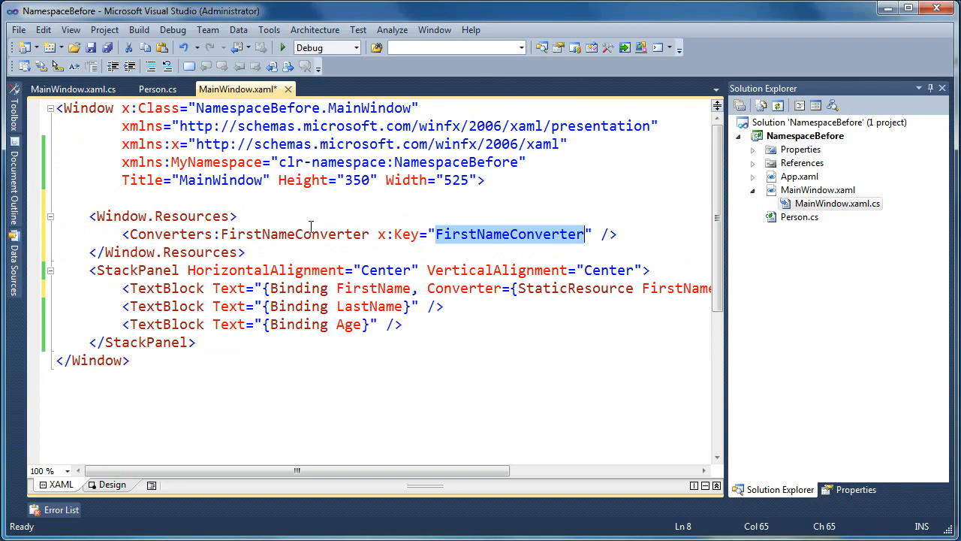
{"action": "left_click", "coordinate": [583, 289]}
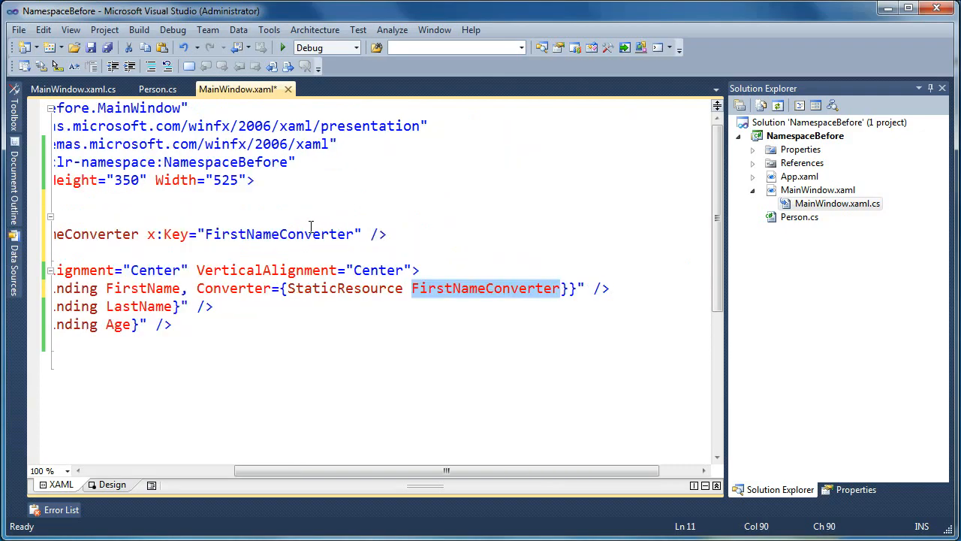
{"action": "left_click", "coordinate": [411, 288]}
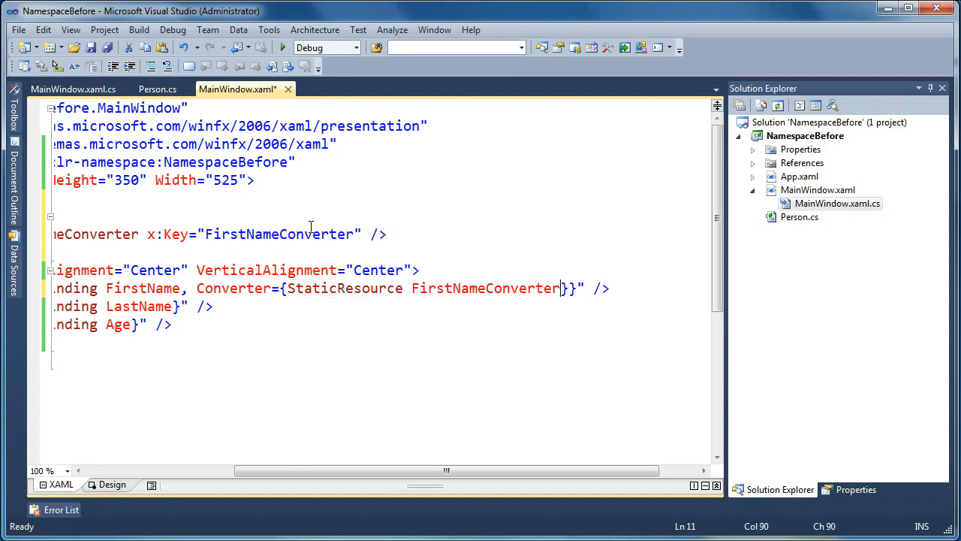
{"action": "double_click", "coordinate": [483, 288]}
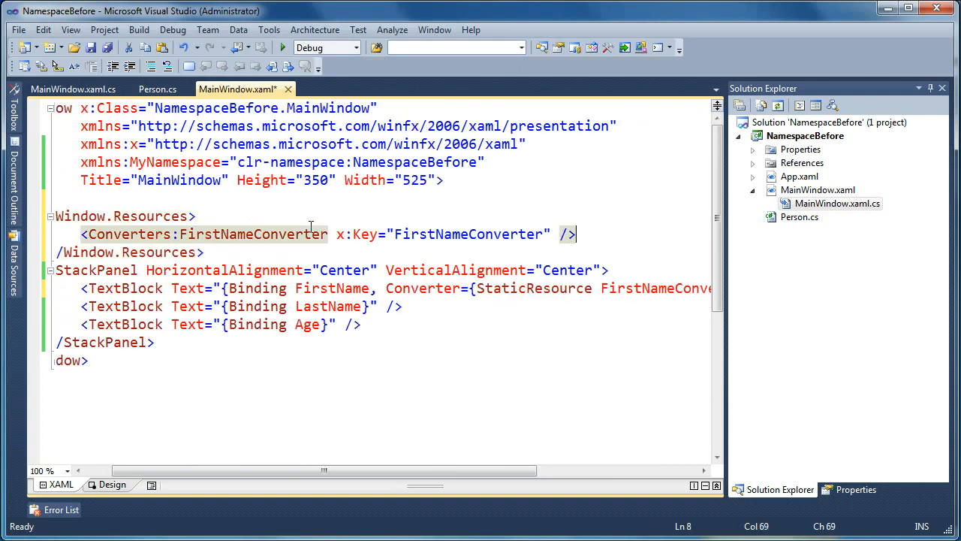
{"action": "double_click", "coordinate": [469, 234]}
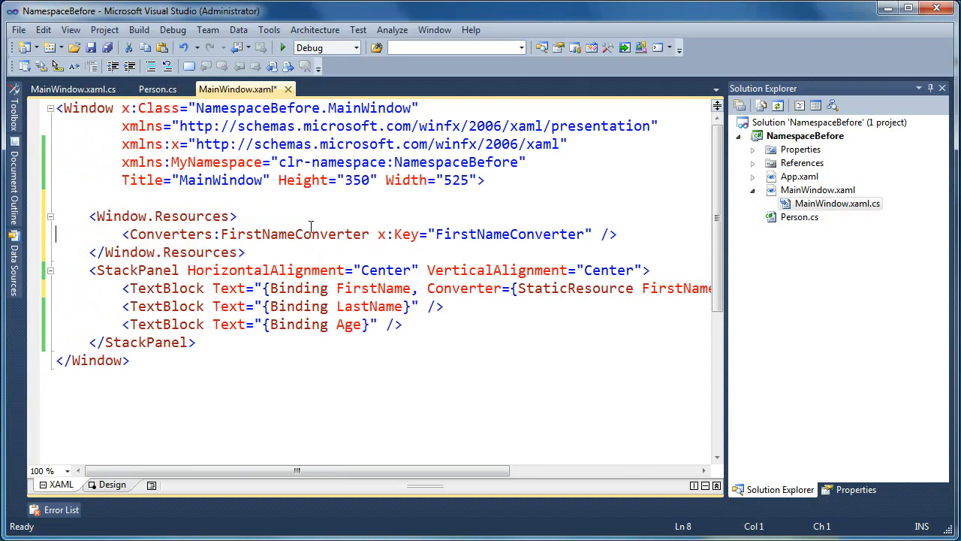
{"action": "double_click", "coordinate": [170, 234]}
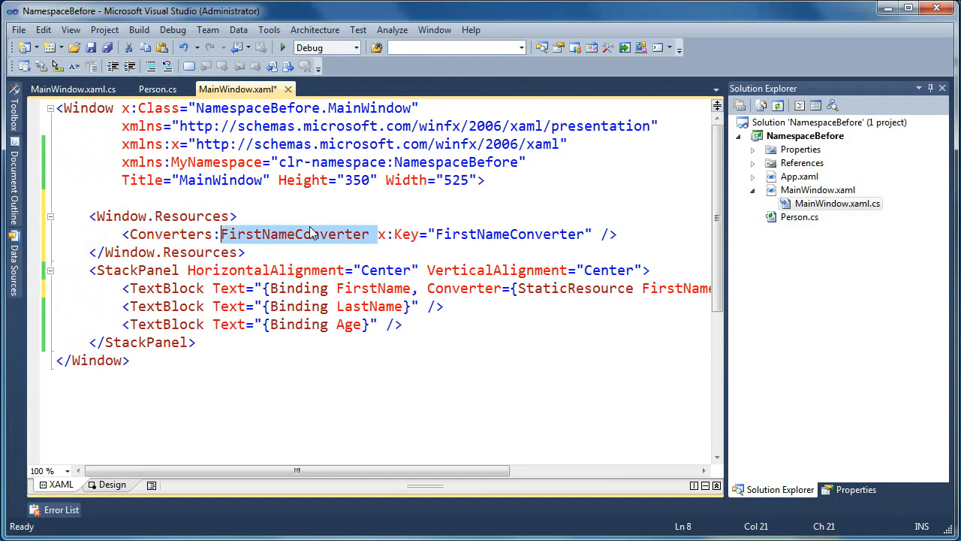
Attempt a run and decline running the last successful build when errors appear
{"action": "left_click", "coordinate": [370, 234]}
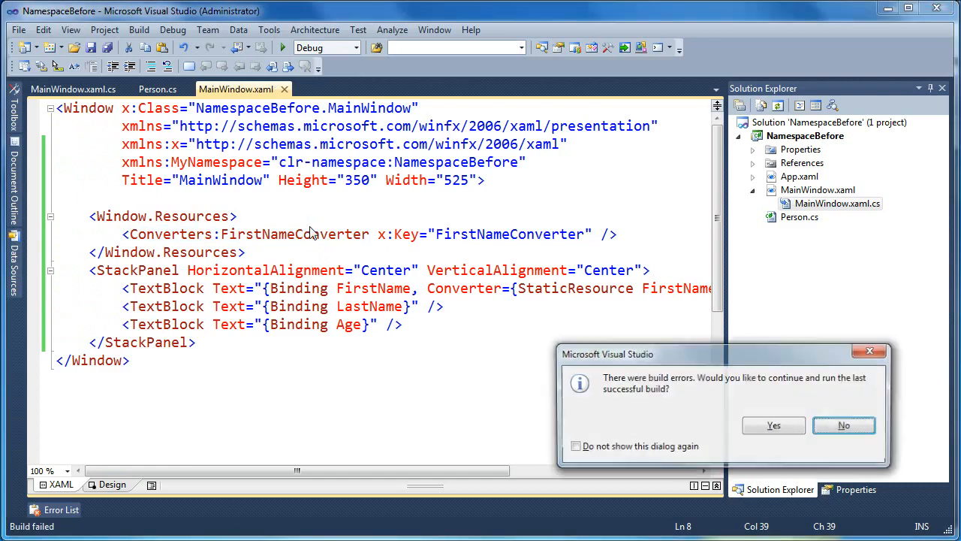
{"action": "left_click", "coordinate": [844, 425]}
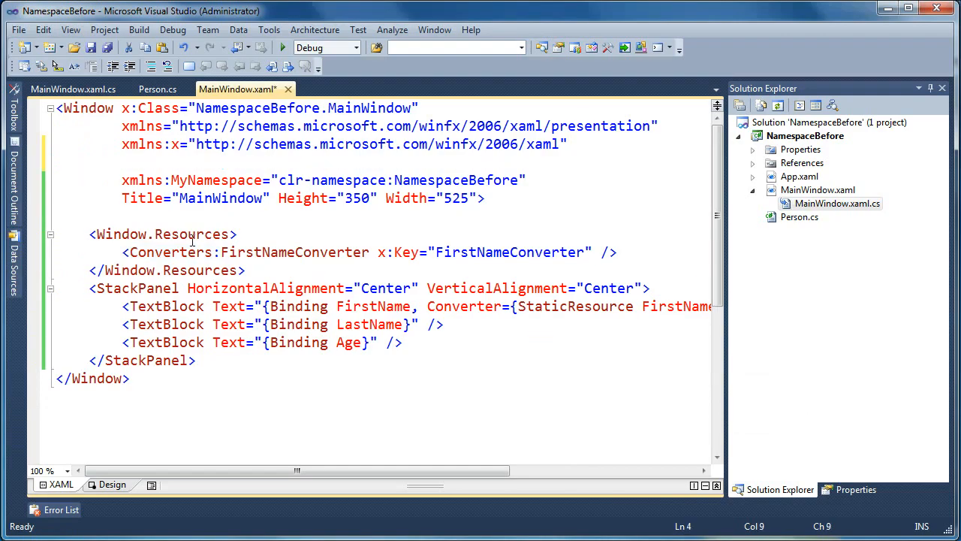
Declare xmlns:Converters="clr-namespace:NamespaceBefore" and bring up the NamespaceBefore project's actions
{"action": "type", "text": "xmlns"}
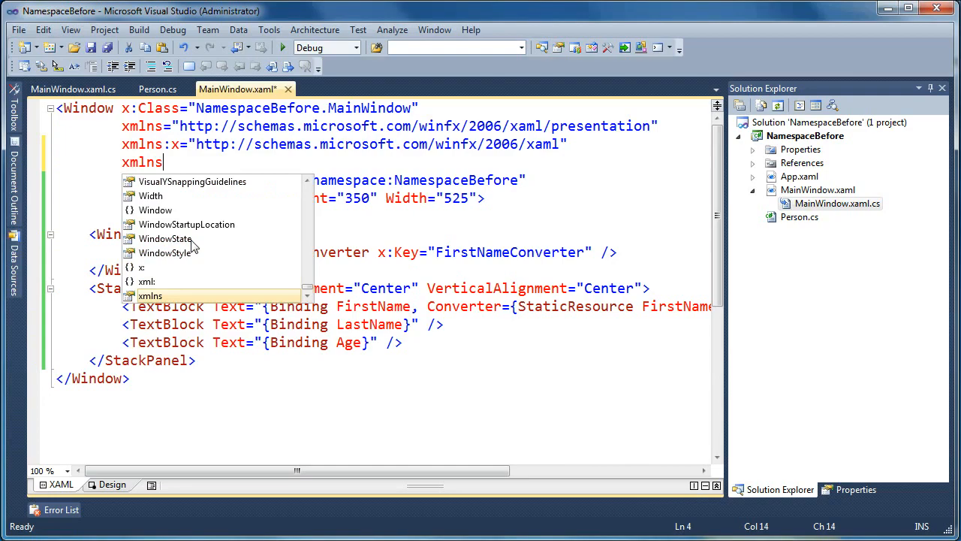
{"action": "type", "text": "Converters"}
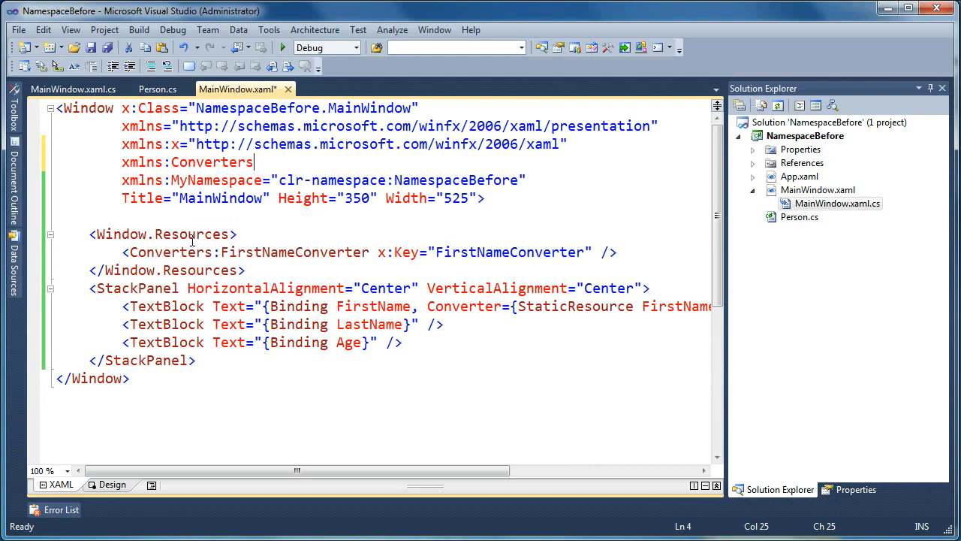
{"action": "type", "text": "=\"clr-namespace:NamespaceBefore"}
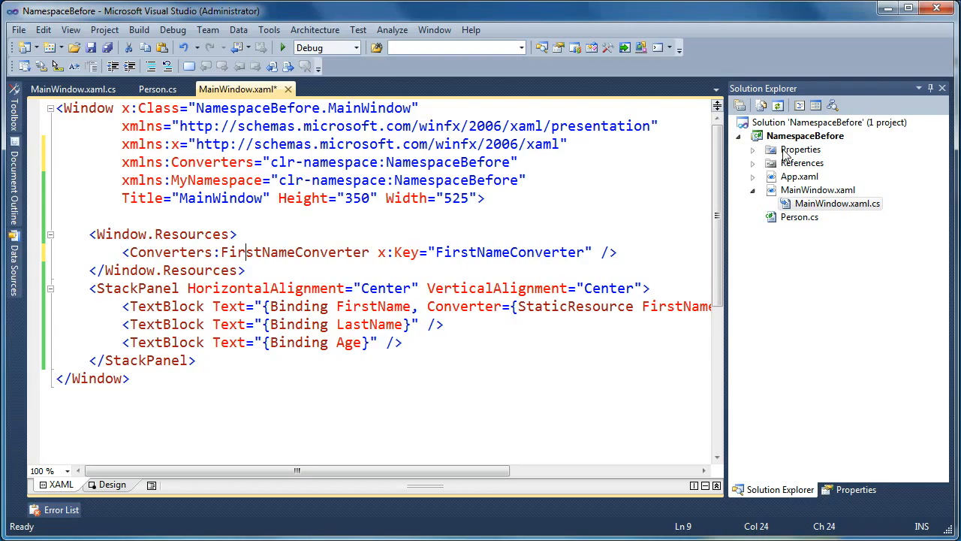
{"action": "right_click", "coordinate": [805, 135]}
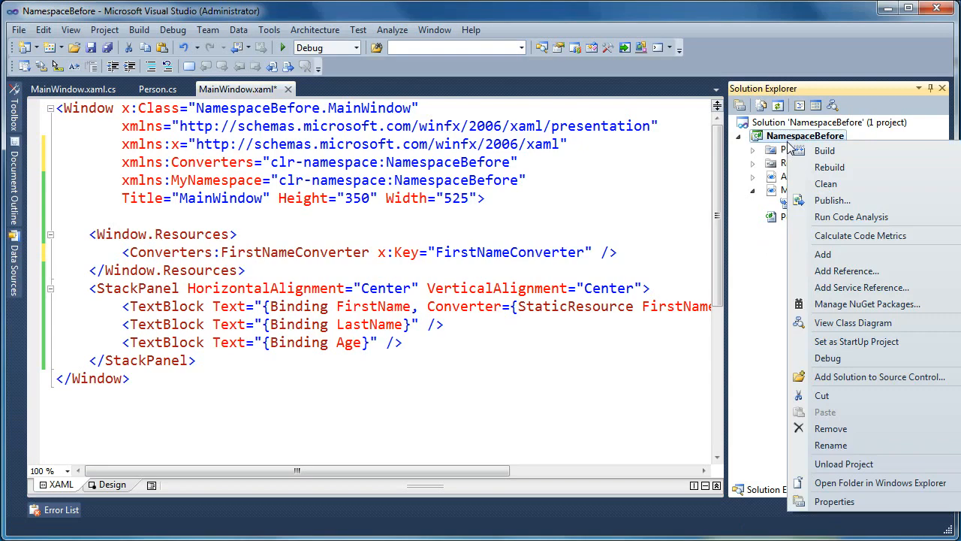
{"action": "mouse_move", "coordinate": [823, 254]}
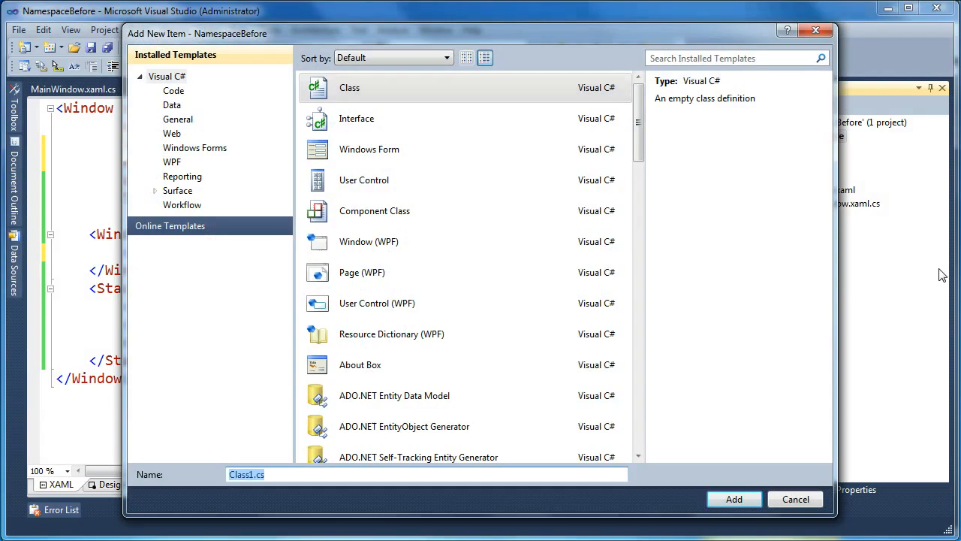
Name the new class FirstNameConverter and add it to the project
{"action": "type", "text": "FirstNameConverter"}
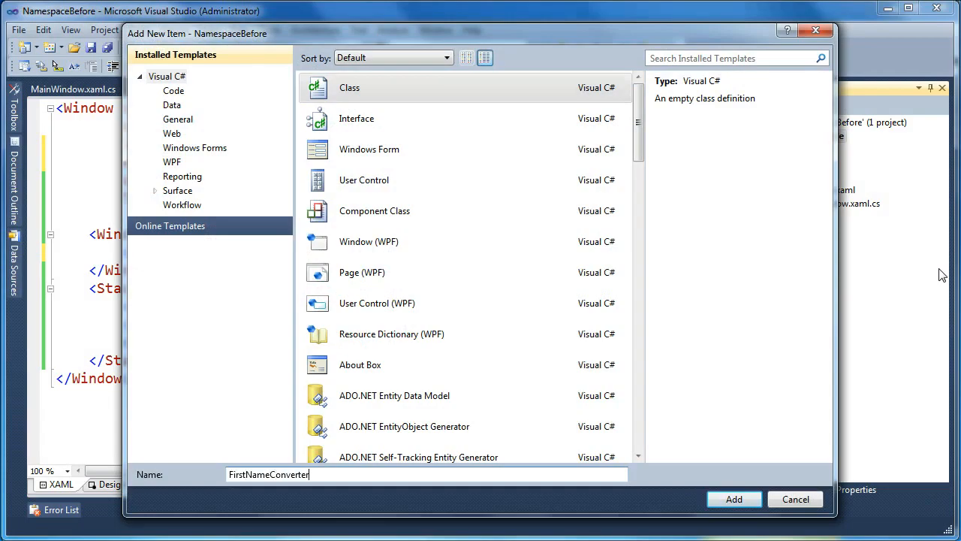
{"action": "left_click", "coordinate": [733, 499]}
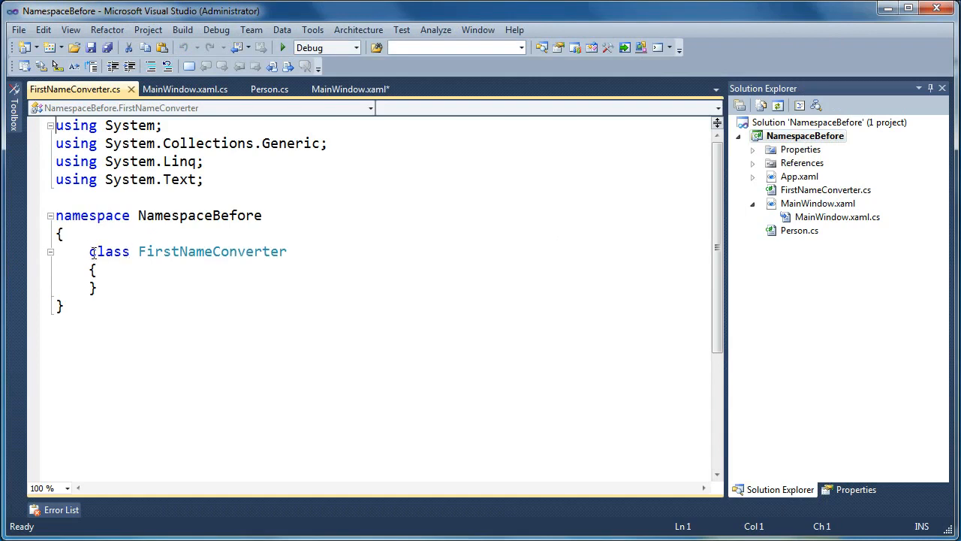
Declare FirstNameConverter as public and implementing IValueConverter
{"action": "type", "text": "public"}
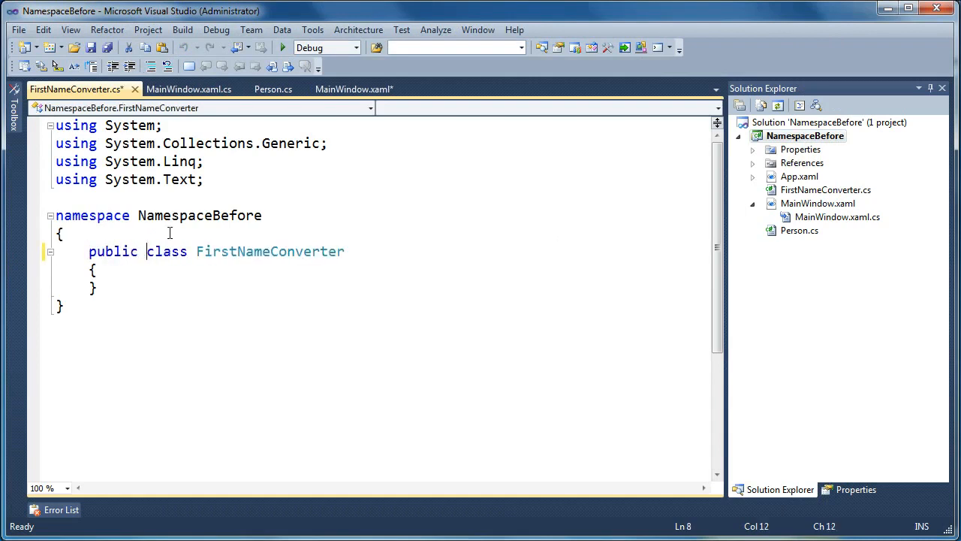
{"action": "type", "text": ":"}
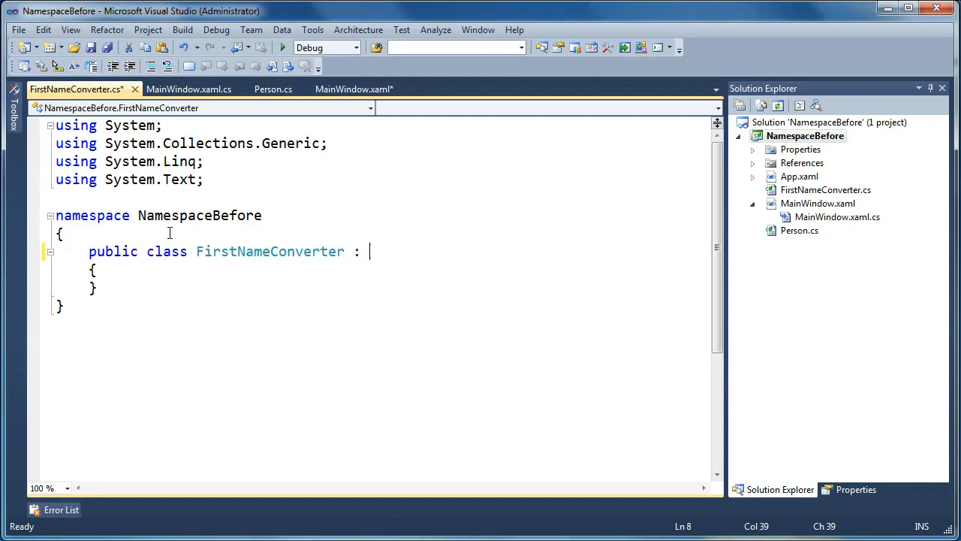
{"action": "type", "text": "IVa"}
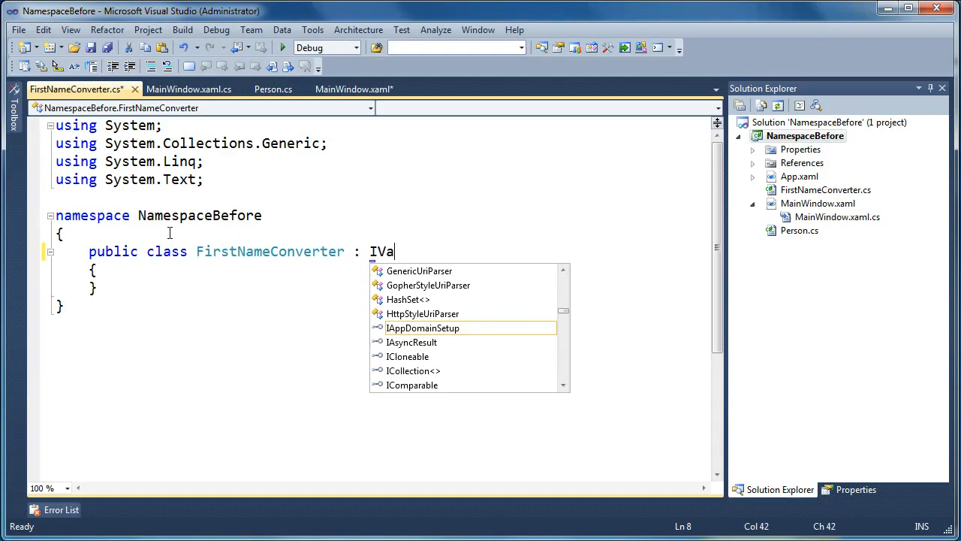
{"action": "type", "text": "lueConverter"}
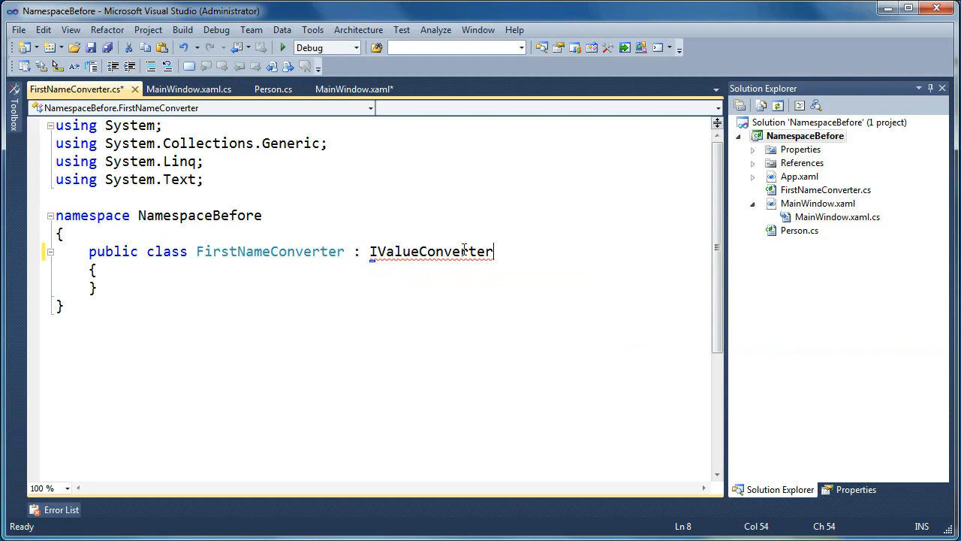
Import System.Windows.Data and generate the Convert and ConvertBack stubs
{"action": "left_click", "coordinate": [423, 252]}
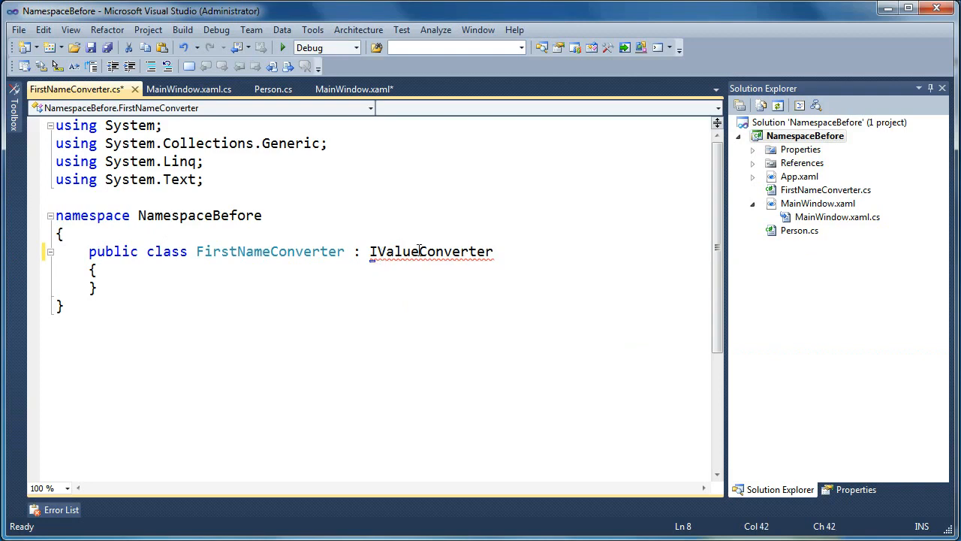
{"action": "left_click", "coordinate": [381, 267]}
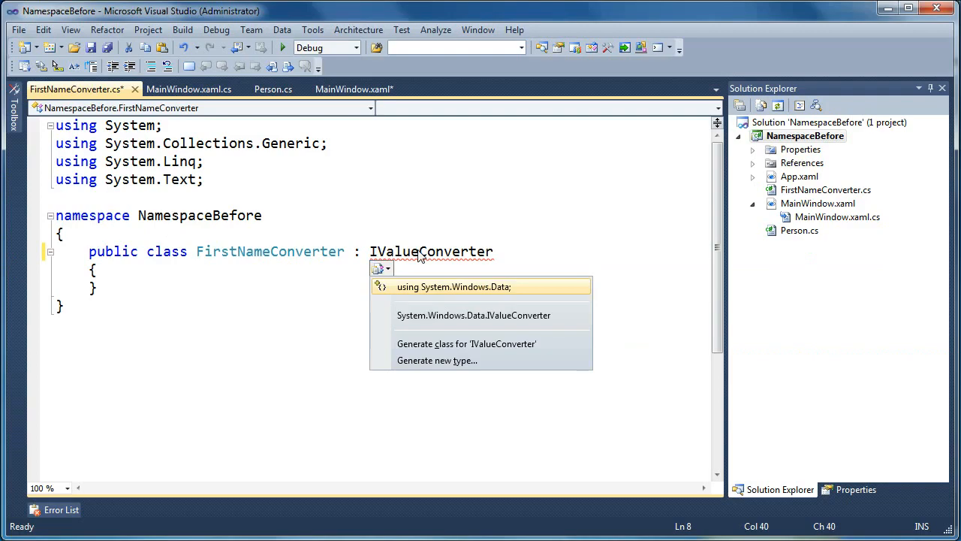
{"action": "left_click", "coordinate": [454, 285]}
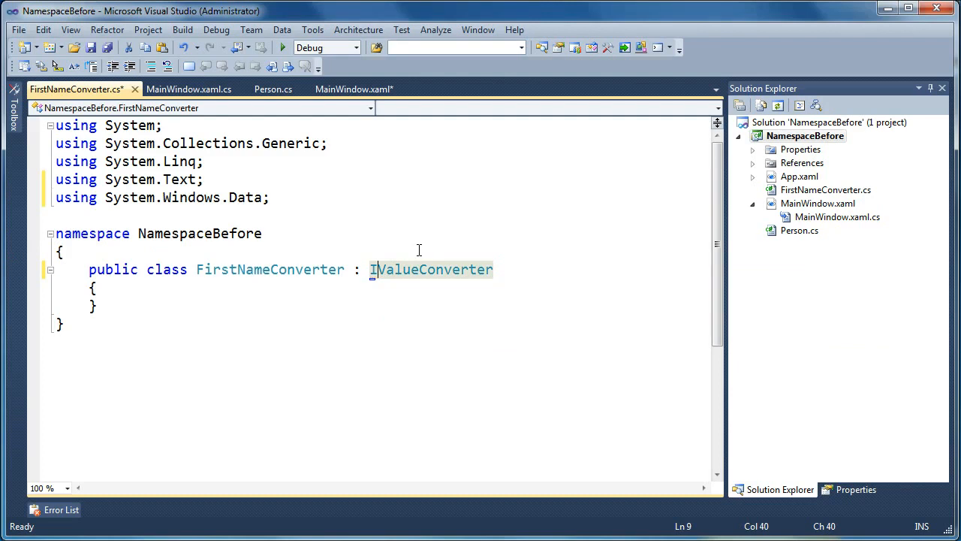
{"action": "left_click", "coordinate": [387, 285]}
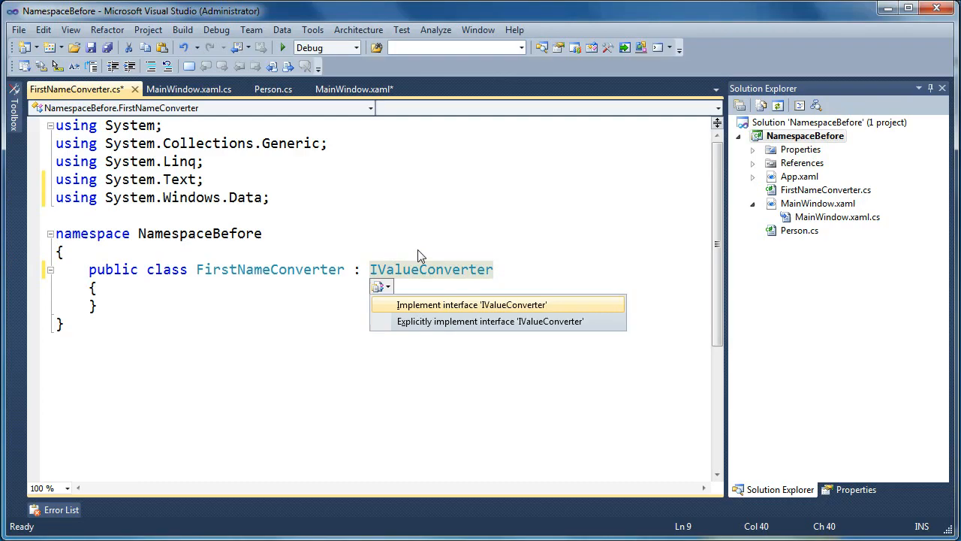
{"action": "left_click", "coordinate": [472, 303]}
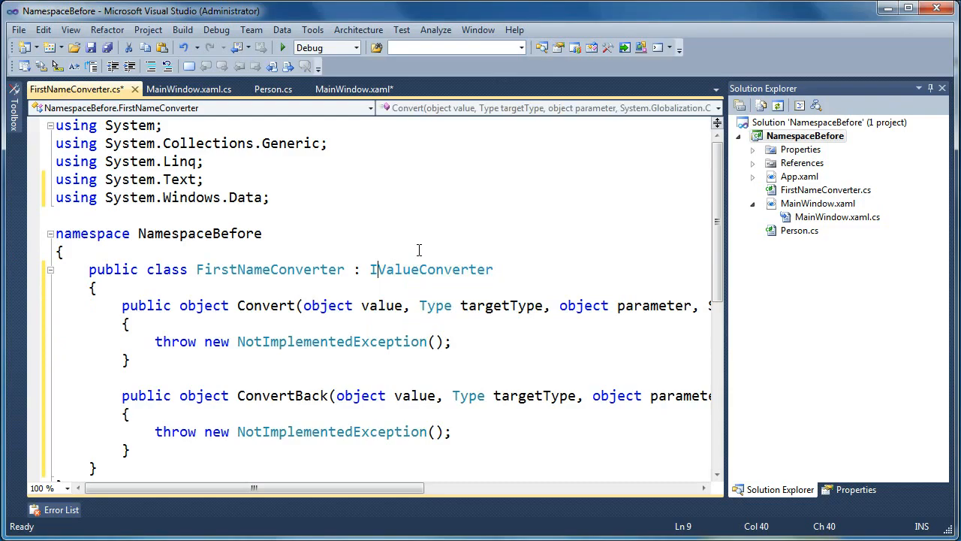
{"action": "double_click", "coordinate": [431, 269]}
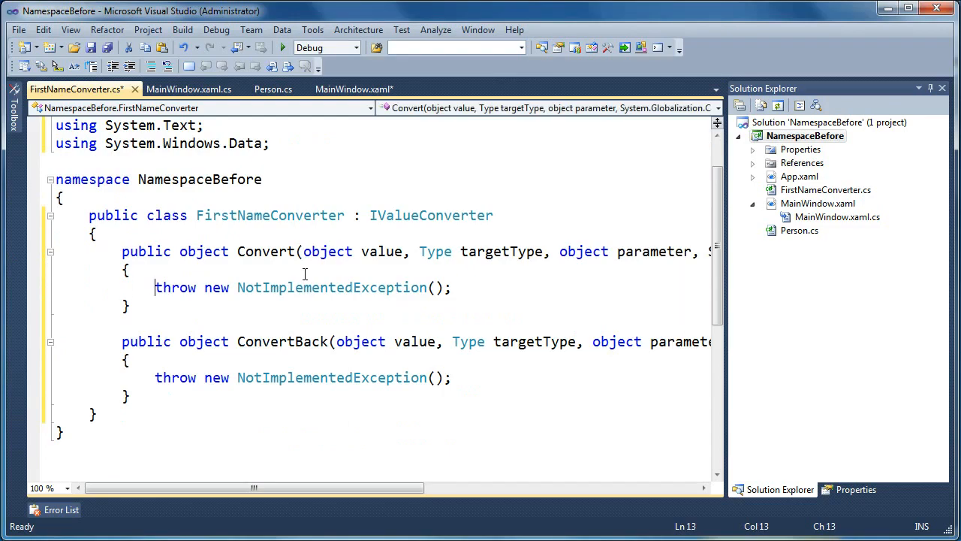
Delete the placeholder throw statement so Convert has an empty body
{"action": "left_click_drag", "start_coordinate": [155, 289], "coordinate": [454, 288]}
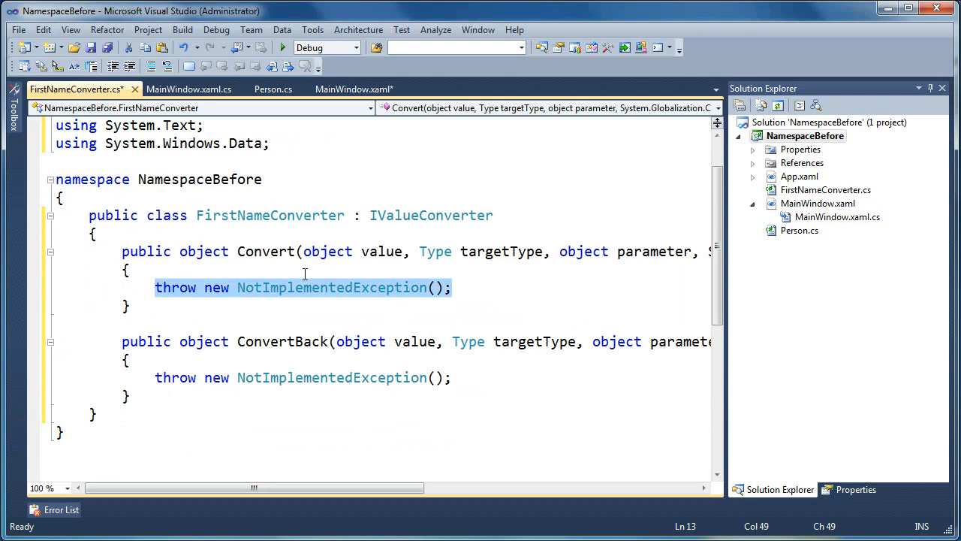
{"action": "key", "text": "Delete"}
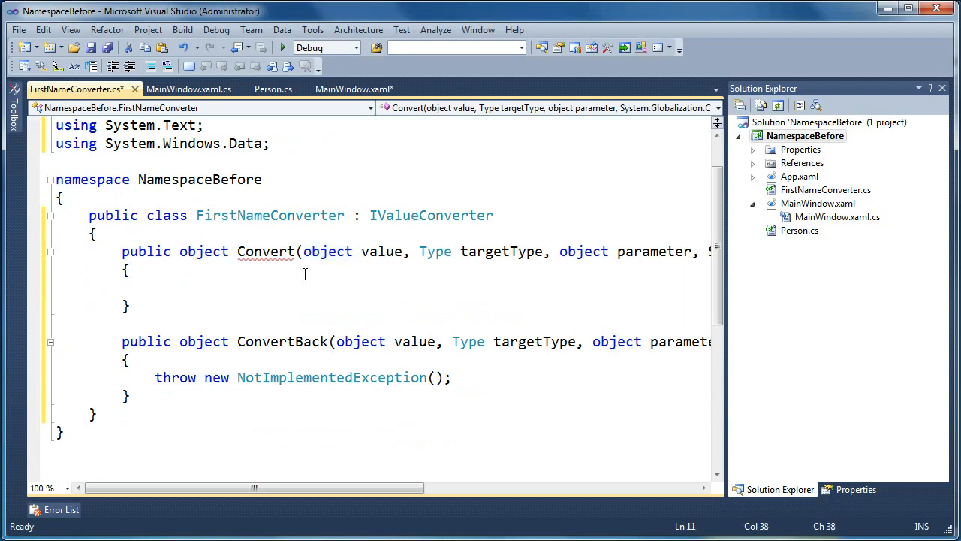
{"action": "double_click", "coordinate": [381, 250]}
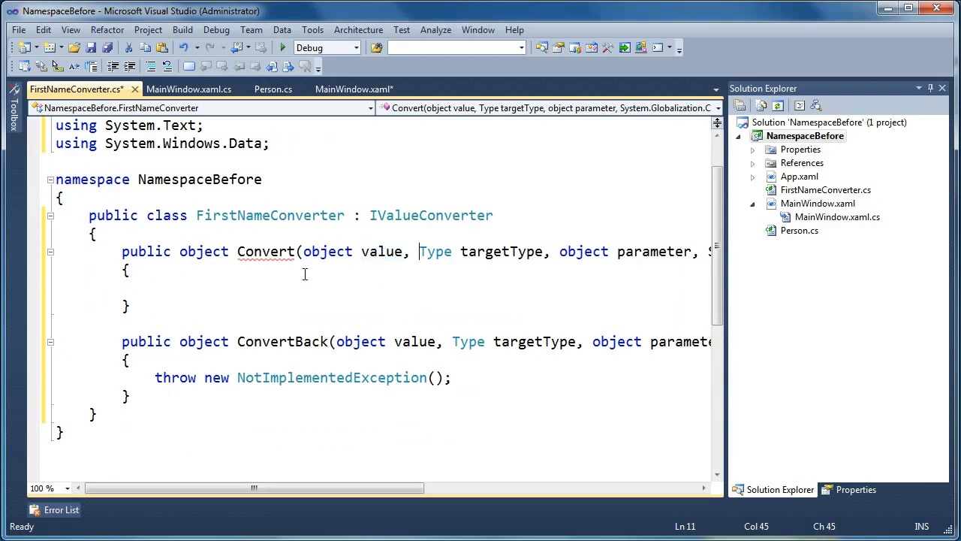
{"action": "scroll", "scroll_direction": "right", "scroll_amount": 3}
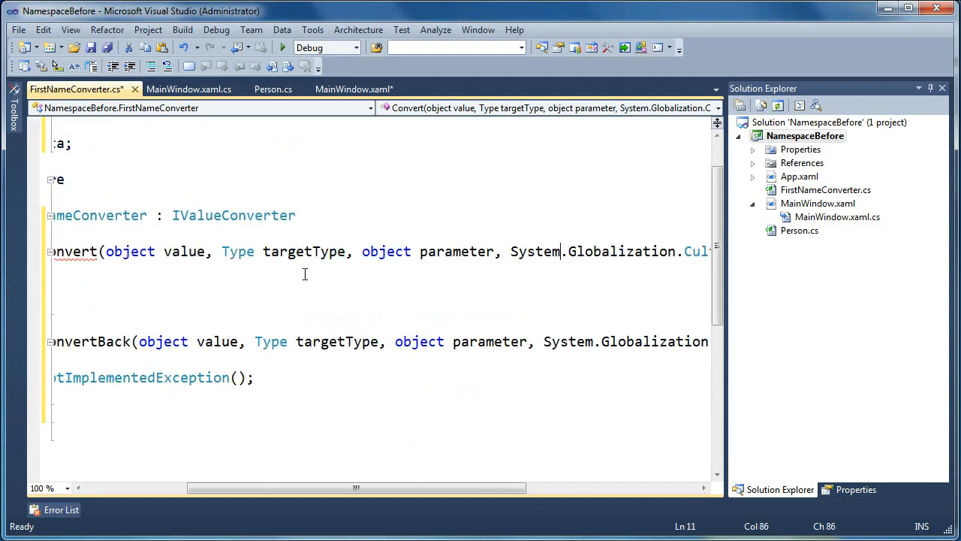
{"action": "double_click", "coordinate": [456, 251]}
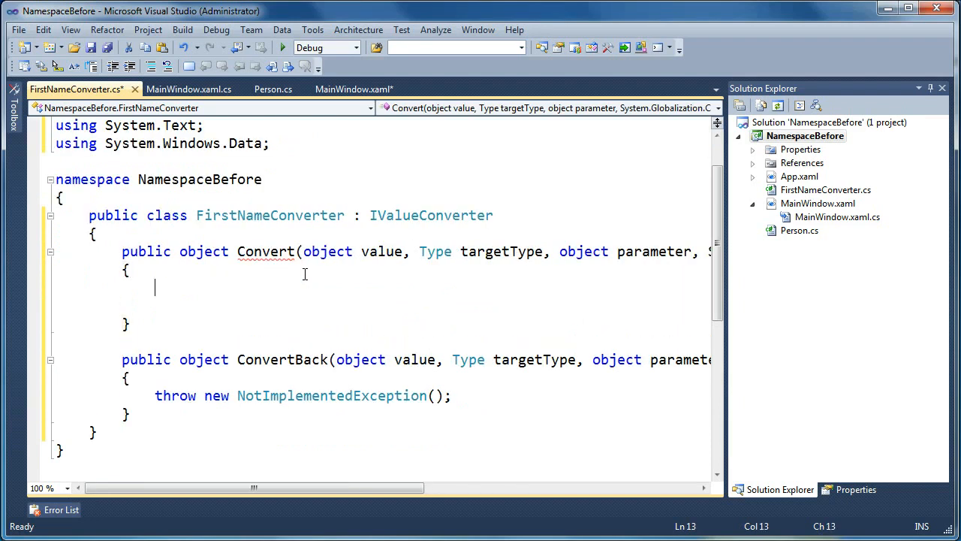
Switch to MainWindow.xaml via the active files list
{"action": "key", "text": "ctrl+tab"}
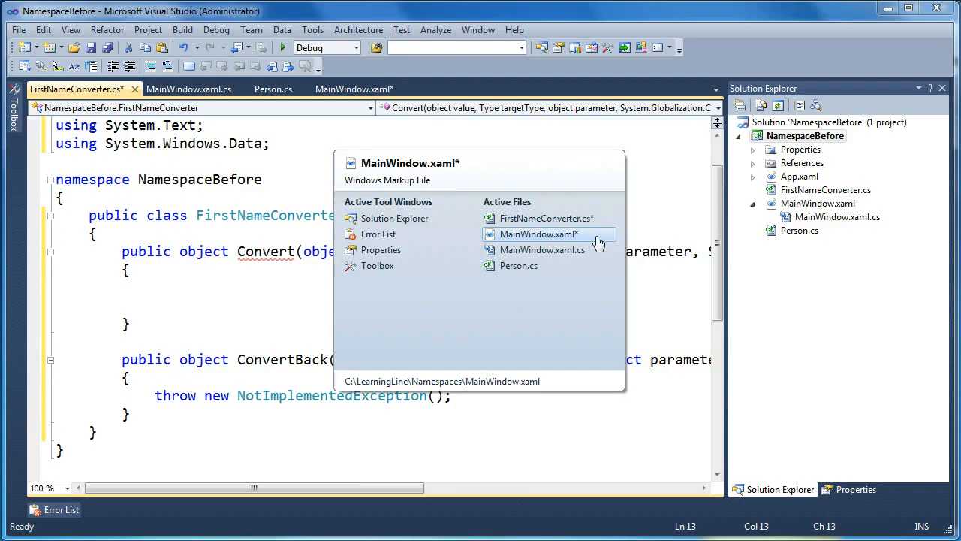
{"action": "left_click", "coordinate": [537, 234]}
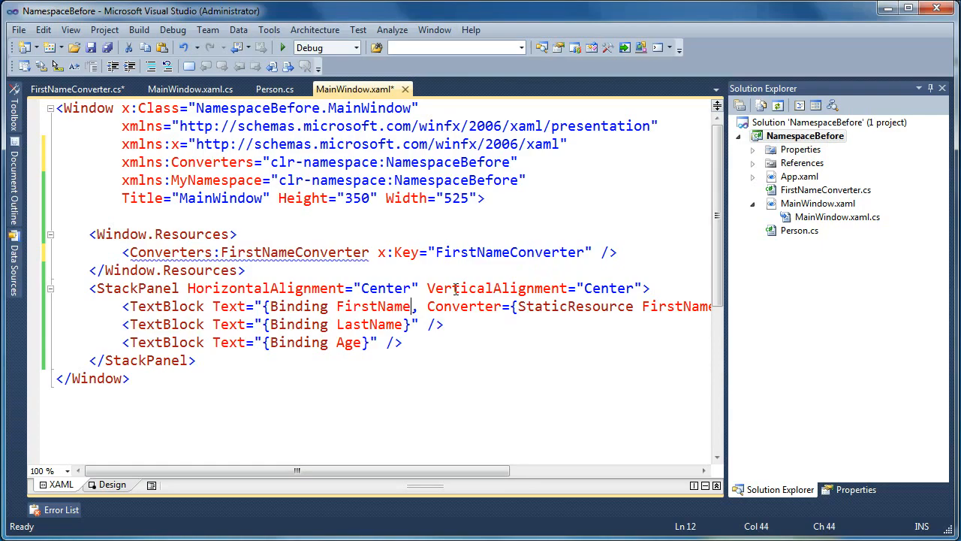
Inspect the FirstNameConverter resource and FirstName path in the binding, then switch back to FirstNameConverter.cs
{"action": "double_click", "coordinate": [372, 306]}
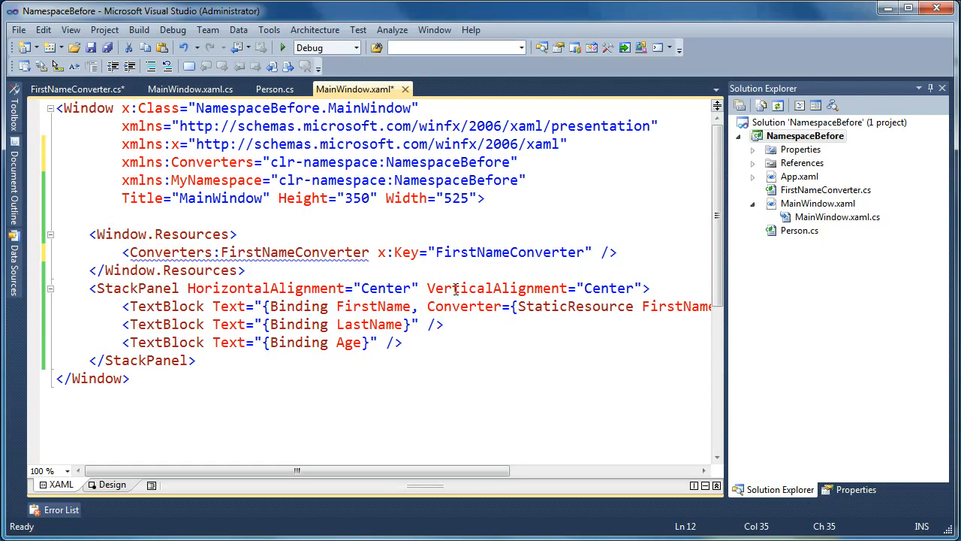
{"action": "double_click", "coordinate": [462, 306]}
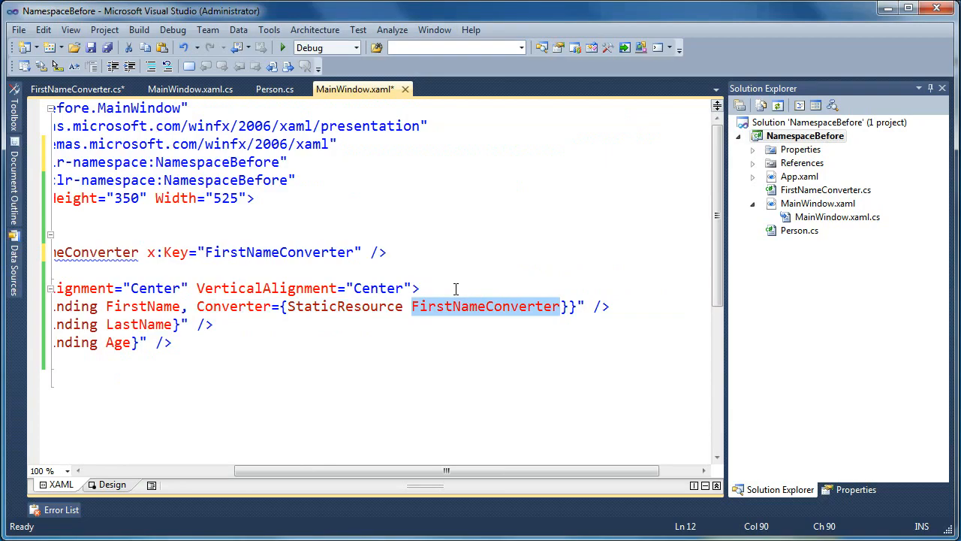
{"action": "double_click", "coordinate": [143, 306]}
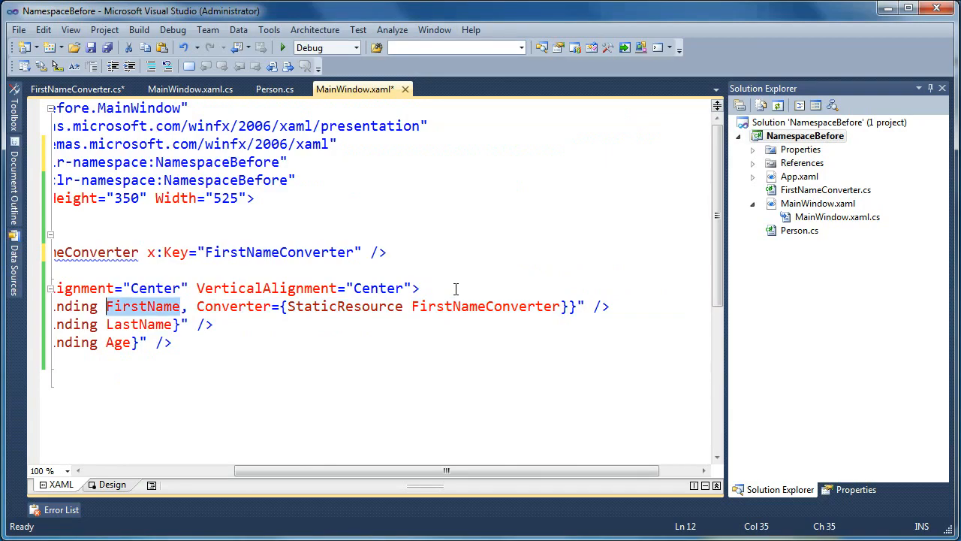
{"action": "key", "text": "ctrl+tab"}
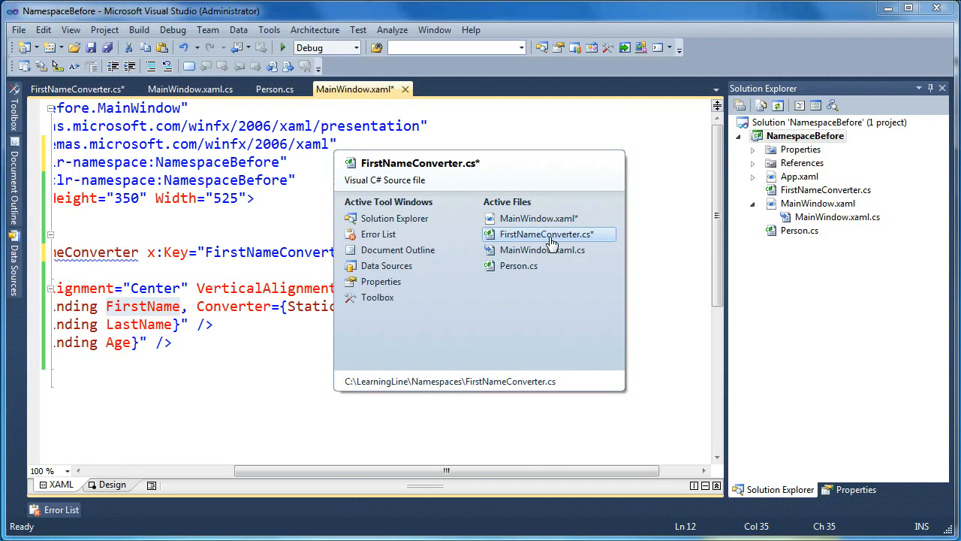
{"action": "left_click", "coordinate": [546, 234]}
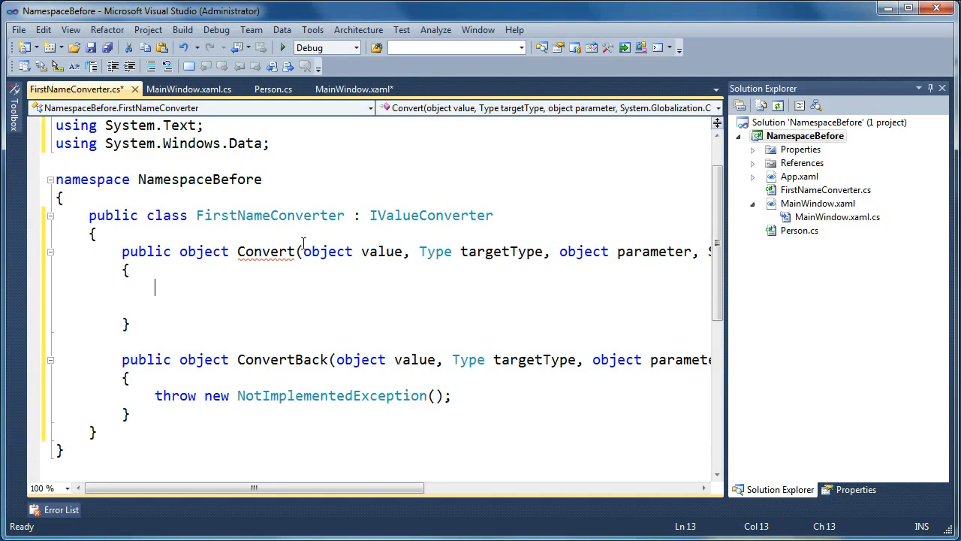
Make Convert return value, save, and set a breakpoint on that line
{"action": "type", "text": "return"}
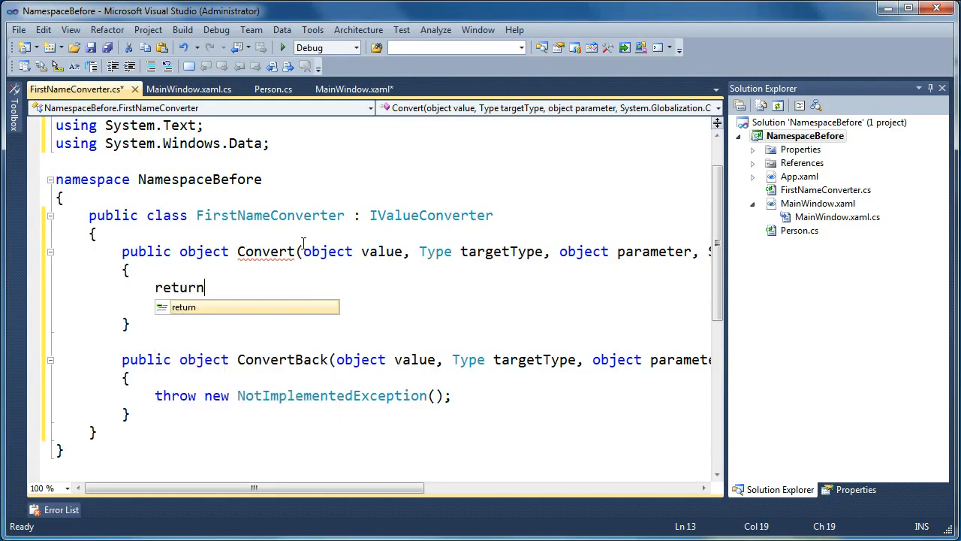
{"action": "type", "text": "value;"}
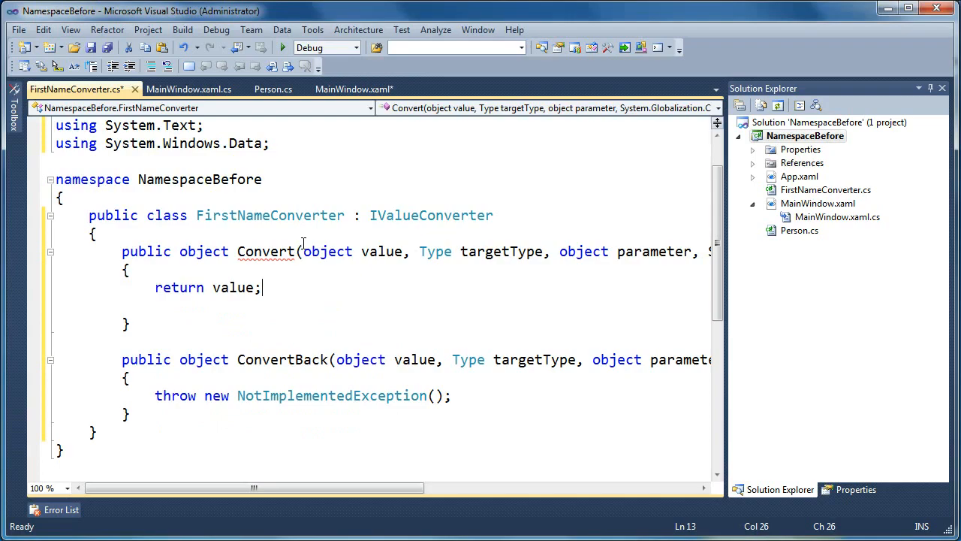
{"action": "key", "text": "ctrl+s"}
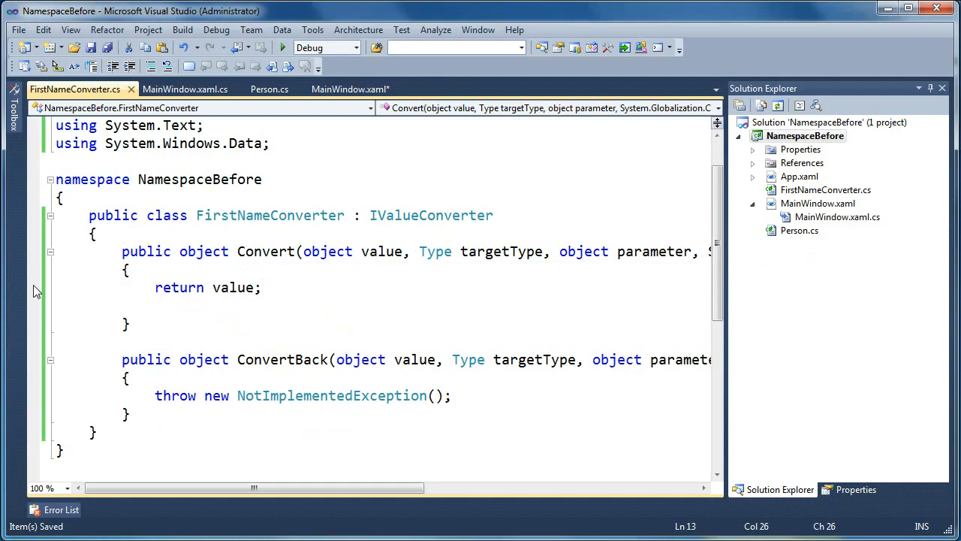
{"action": "left_click", "coordinate": [33, 288]}
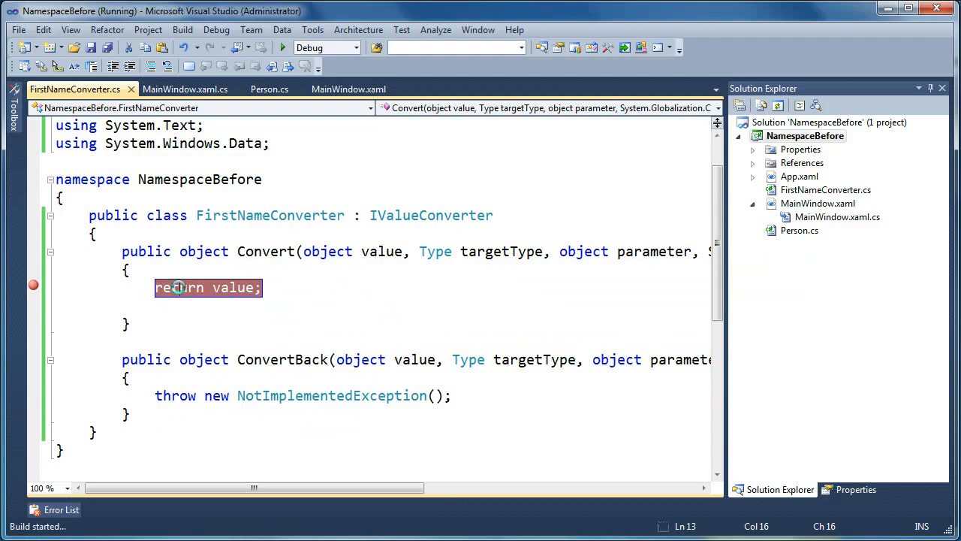
Run with debugging so execution pauses at the Convert breakpoint
{"action": "left_click", "coordinate": [282, 46]}
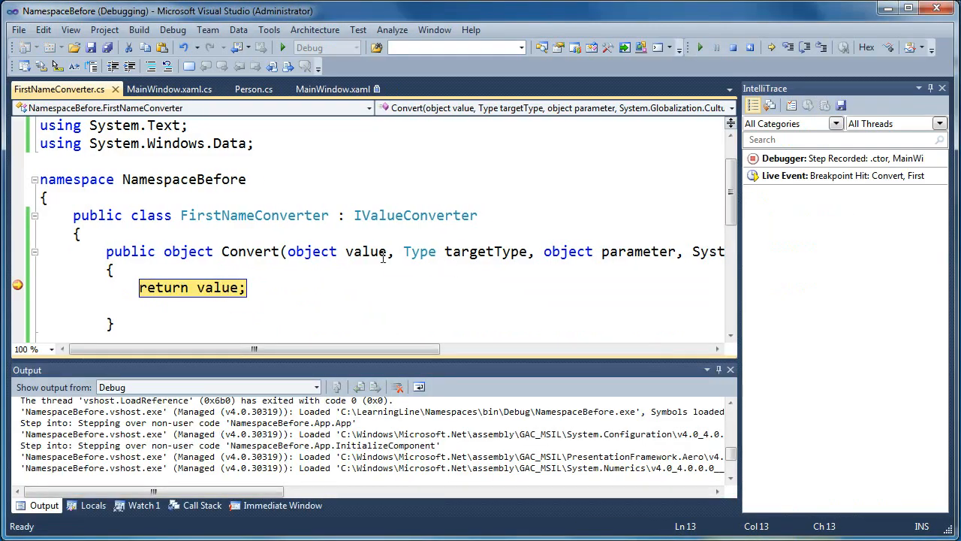
{"action": "mouse_move", "coordinate": [367, 251]}
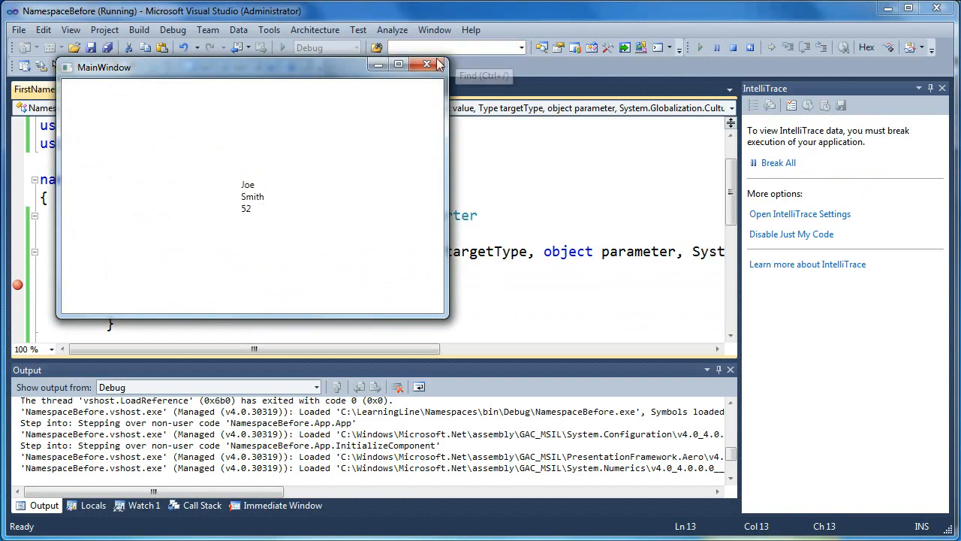
{"action": "mouse_move", "coordinate": [426, 63]}
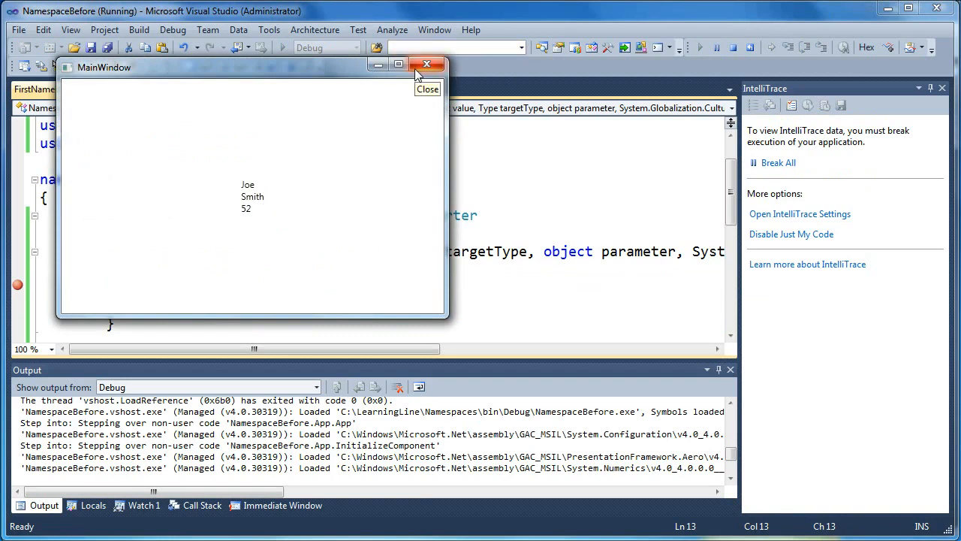
Close the running MainWindow and remove the breakpoint from the return line
{"action": "left_click", "coordinate": [427, 63]}
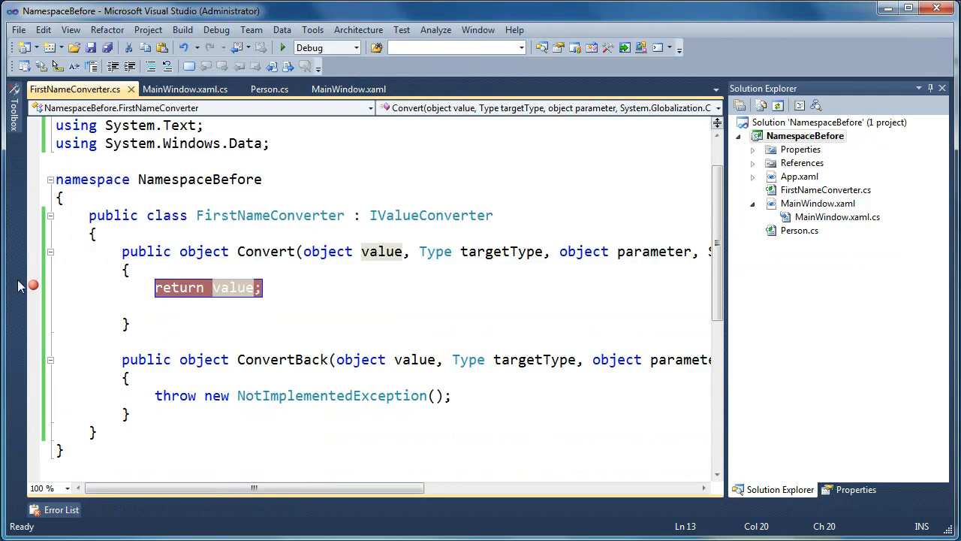
{"action": "left_click", "coordinate": [234, 287]}
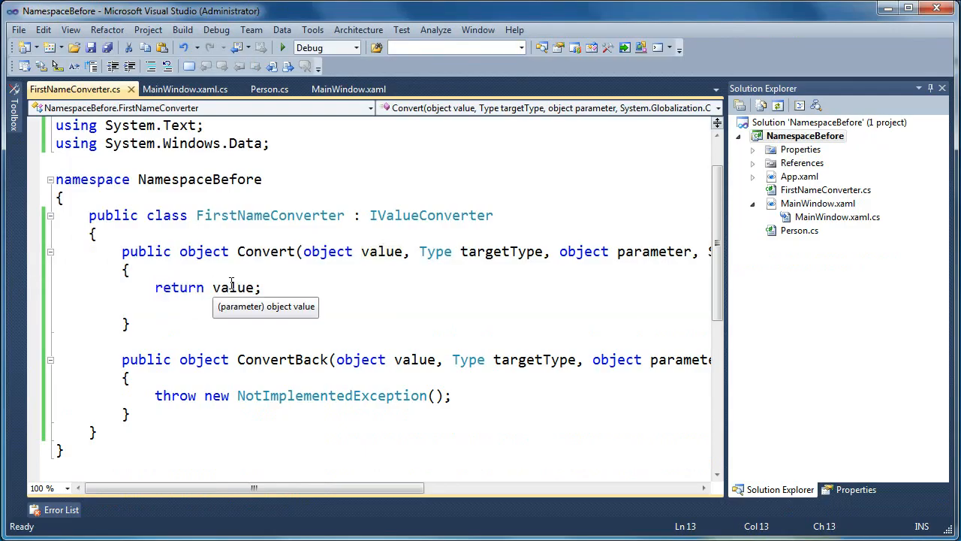
Change Convert to return String.Format("First Name: {0}", value) and save
{"action": "type", "text": "String."}
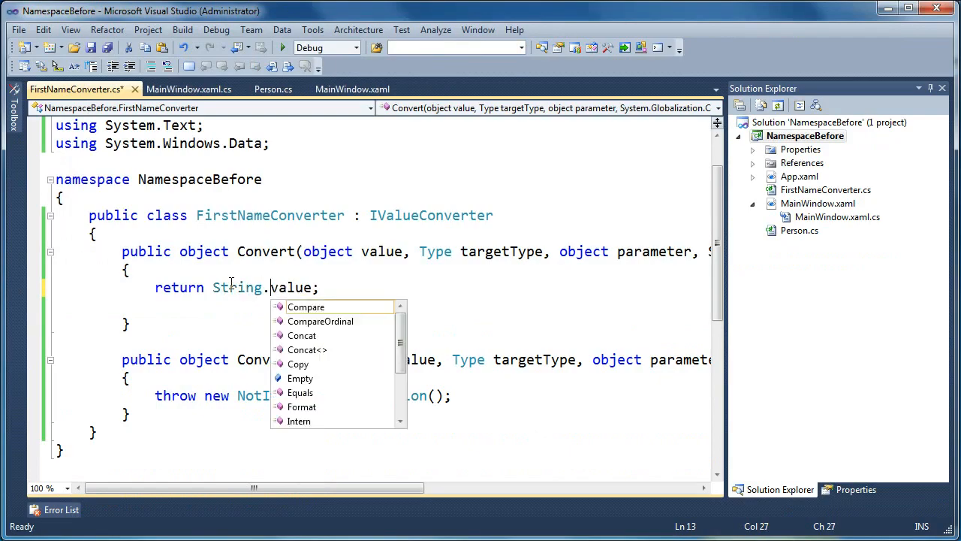
{"action": "type", "text": "Format(\"First Name"}
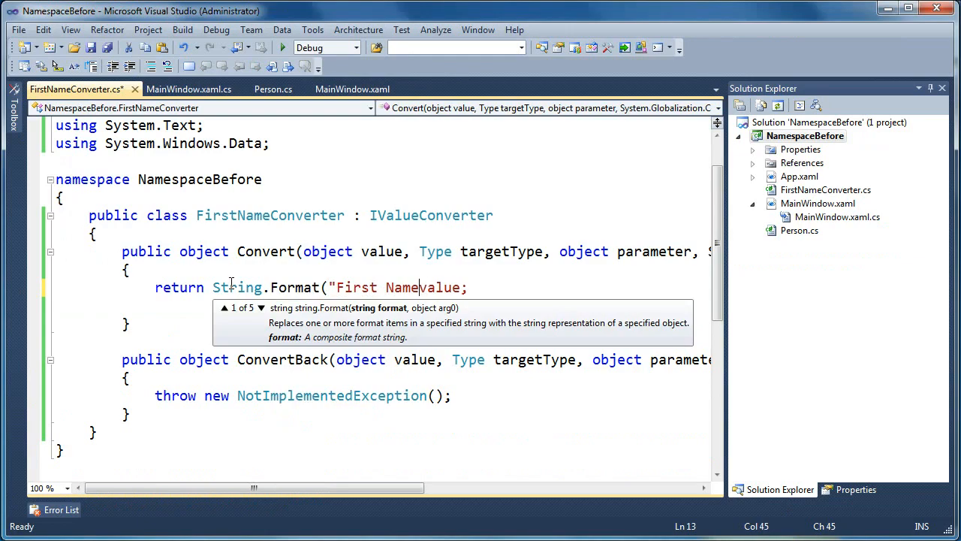
{"action": "type", "text": ": {0}"}
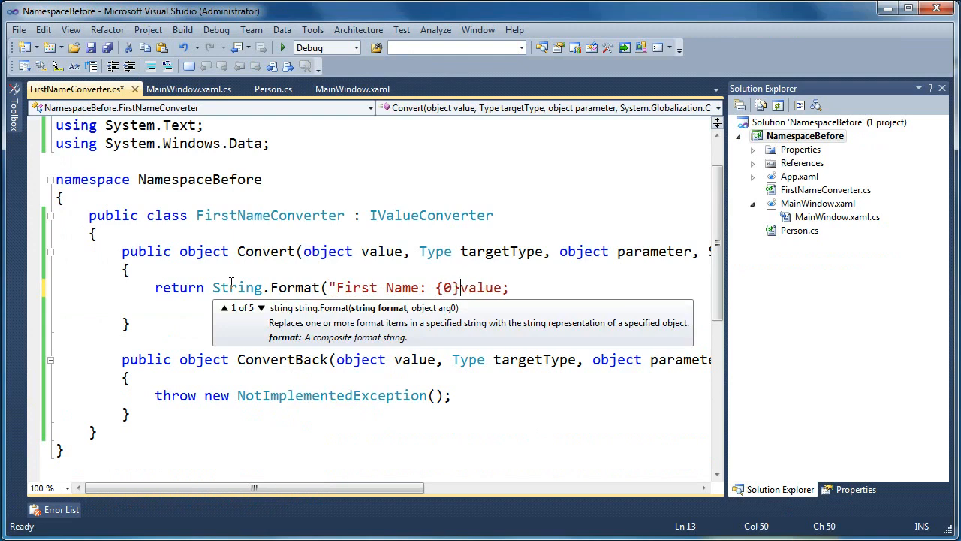
{"action": "type", "text": "\","}
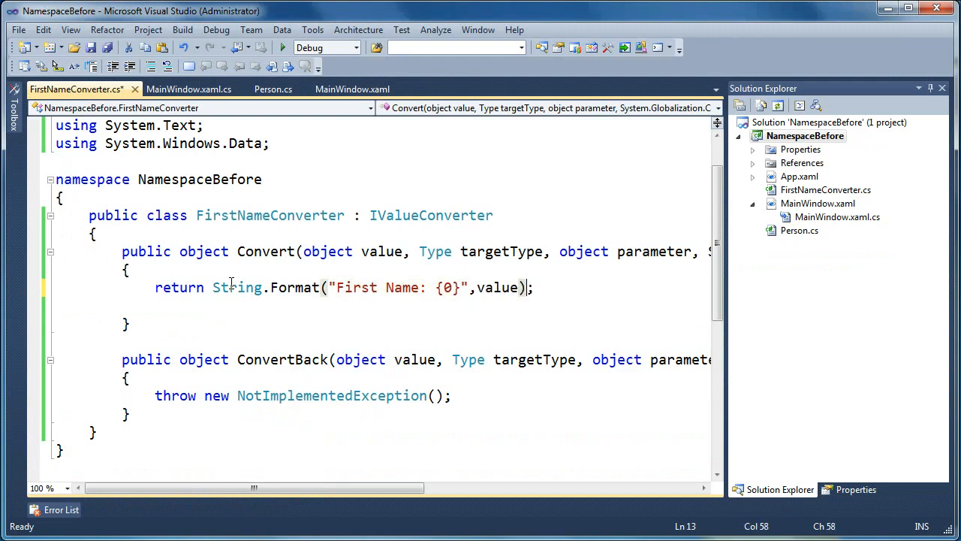
{"action": "key", "text": "ctrl+s"}
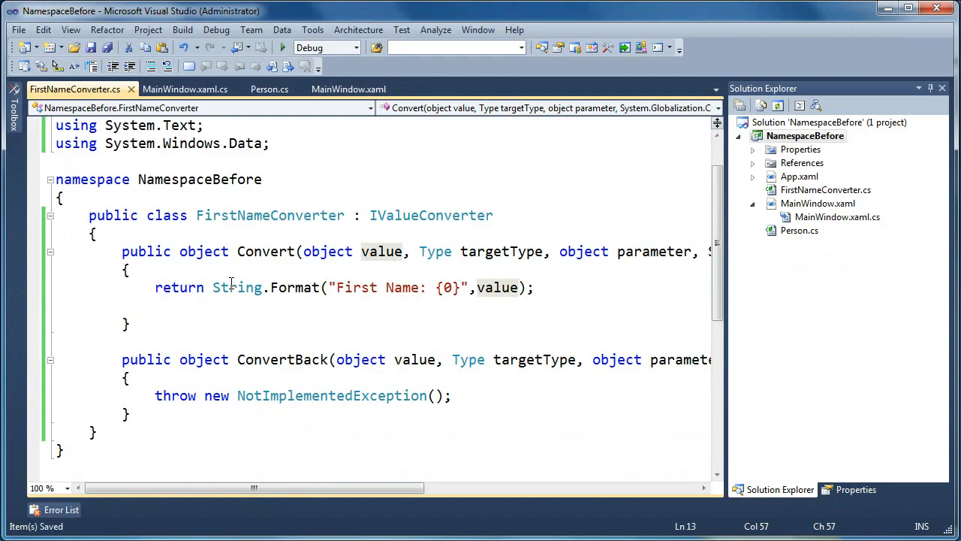
{"action": "mouse_move", "coordinate": [33, 294]}
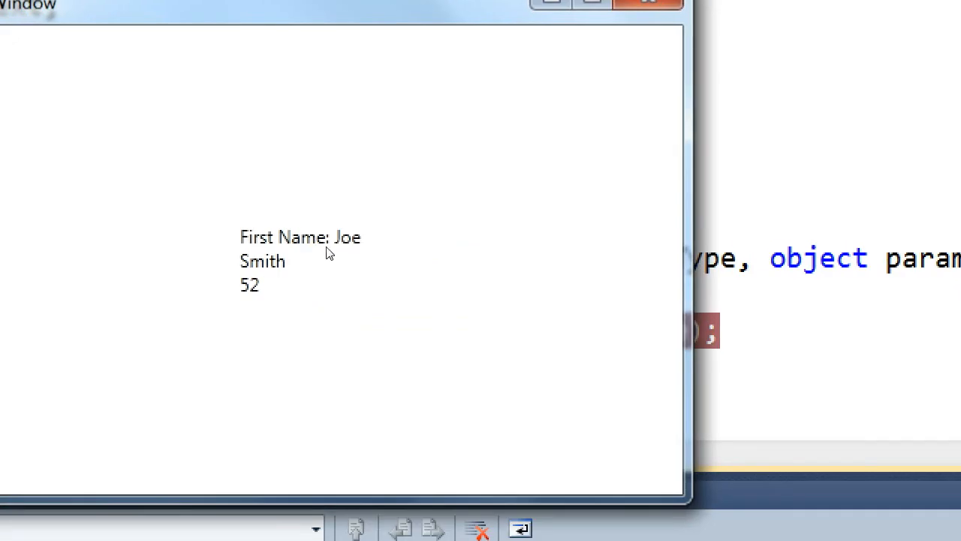
{"action": "mouse_move", "coordinate": [303, 267]}
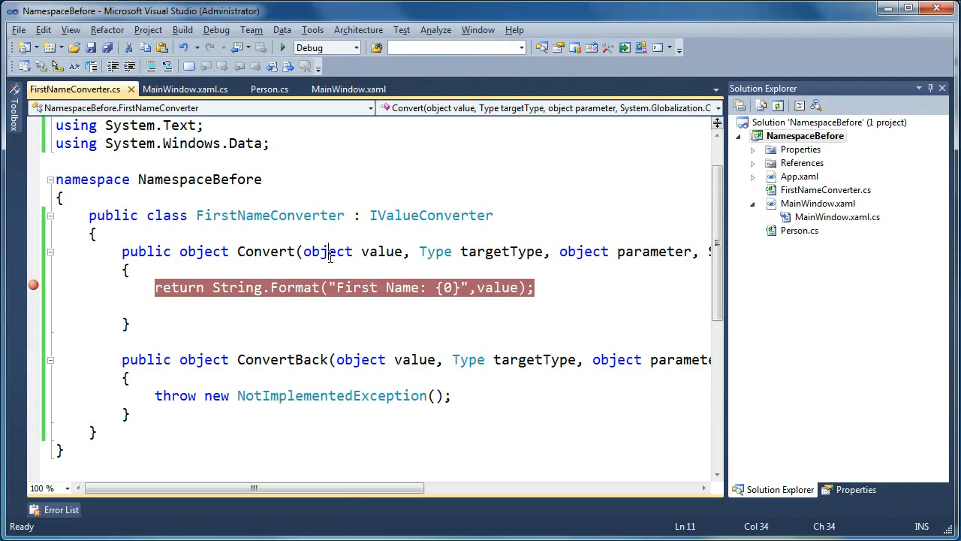
{"action": "key", "text": "ctrl+tab"}
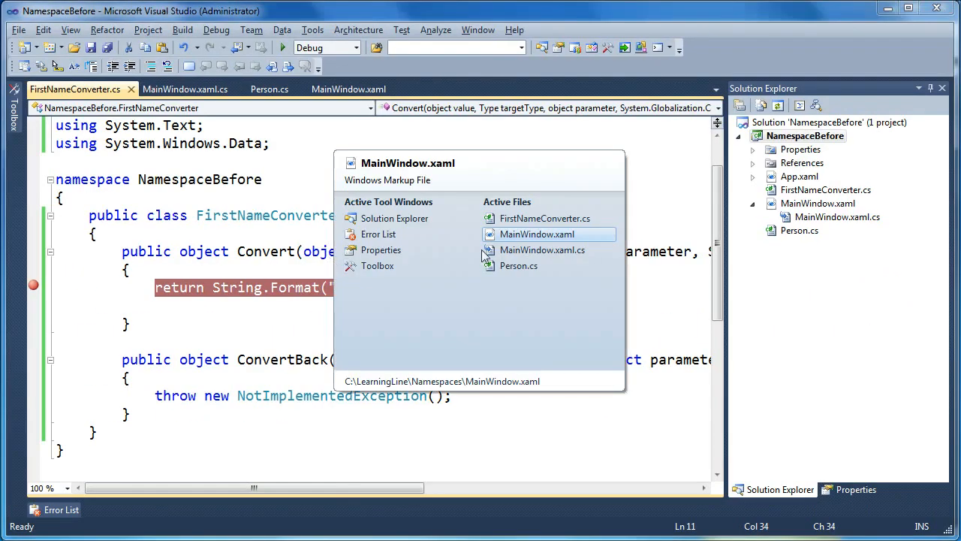
{"action": "left_click", "coordinate": [536, 234]}
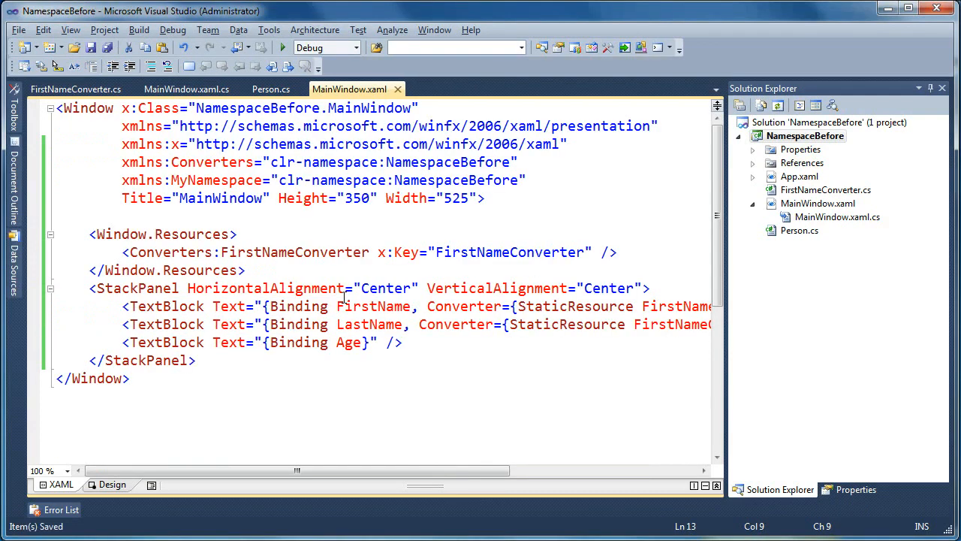
{"action": "left_click", "coordinate": [282, 47]}
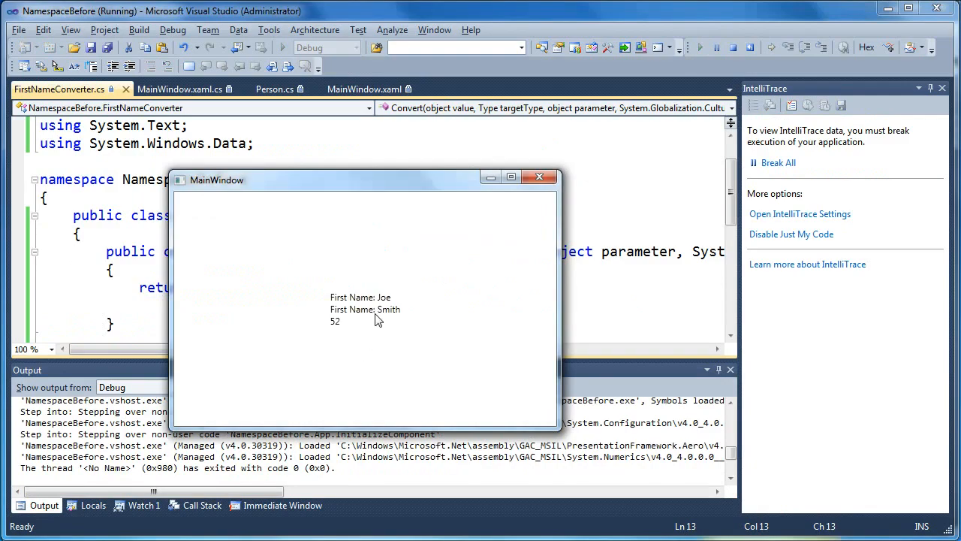
{"action": "mouse_move", "coordinate": [398, 323]}
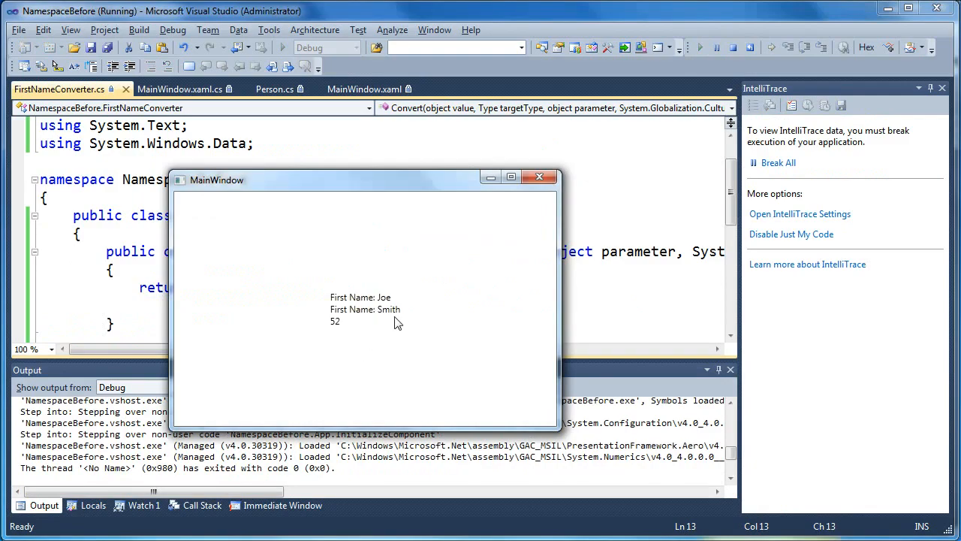
{"action": "mouse_move", "coordinate": [372, 318]}
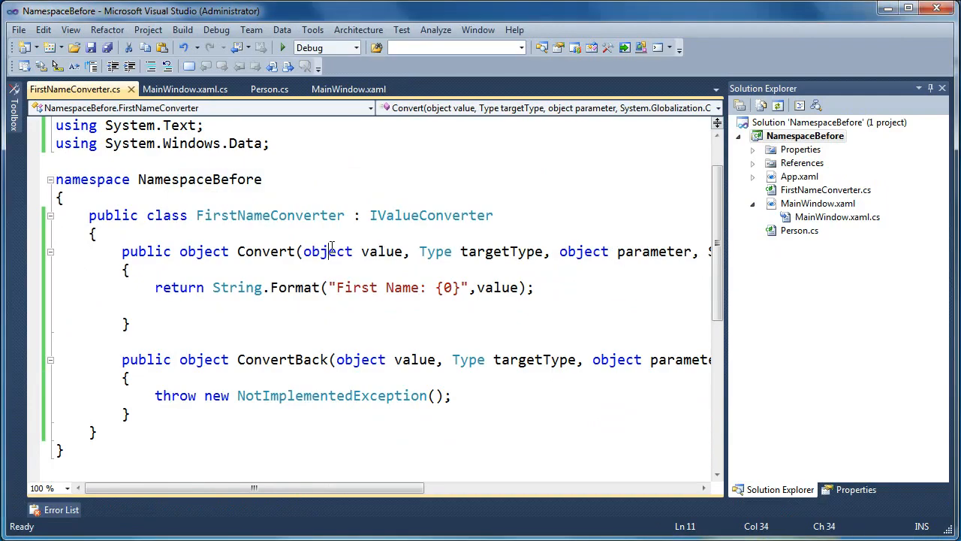
In MainWindow.xaml, replace the FirstName converter with StringFormat=First Name: {0}
{"action": "key", "text": "ctrl+tab"}
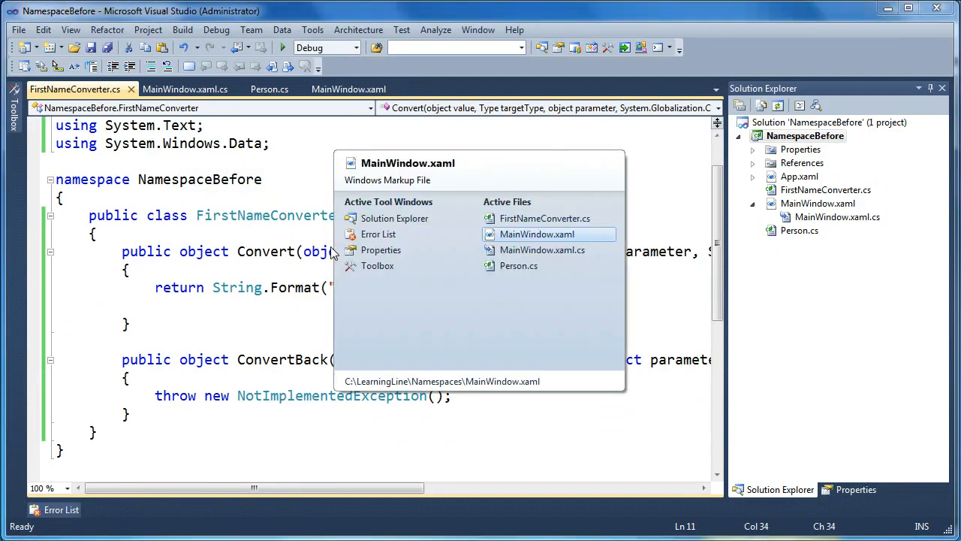
{"action": "mouse_move", "coordinate": [516, 249]}
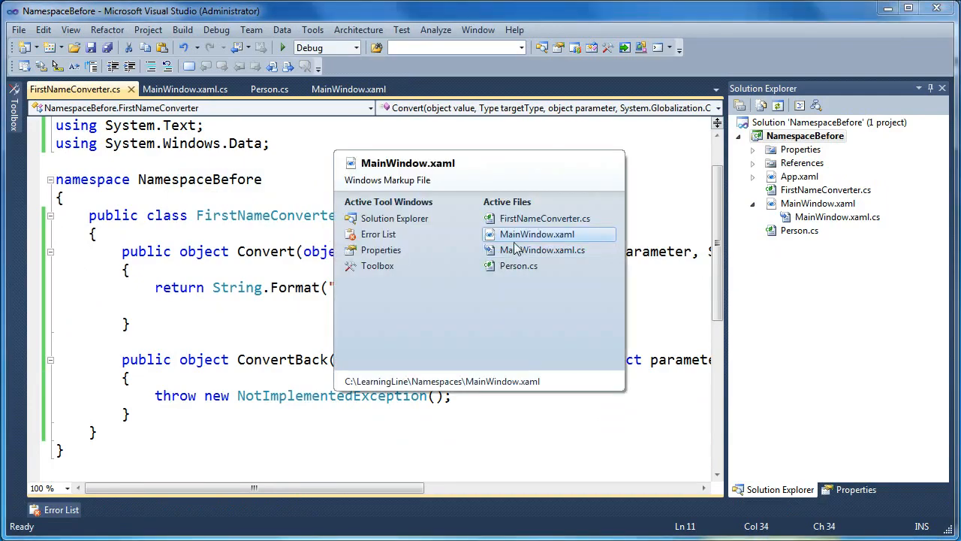
{"action": "left_click", "coordinate": [536, 234]}
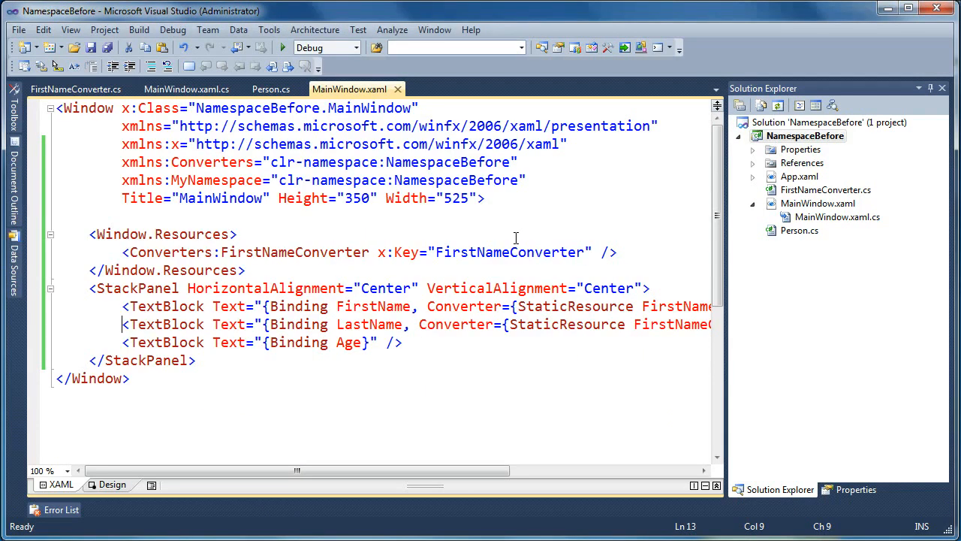
{"action": "mouse_move", "coordinate": [457, 283]}
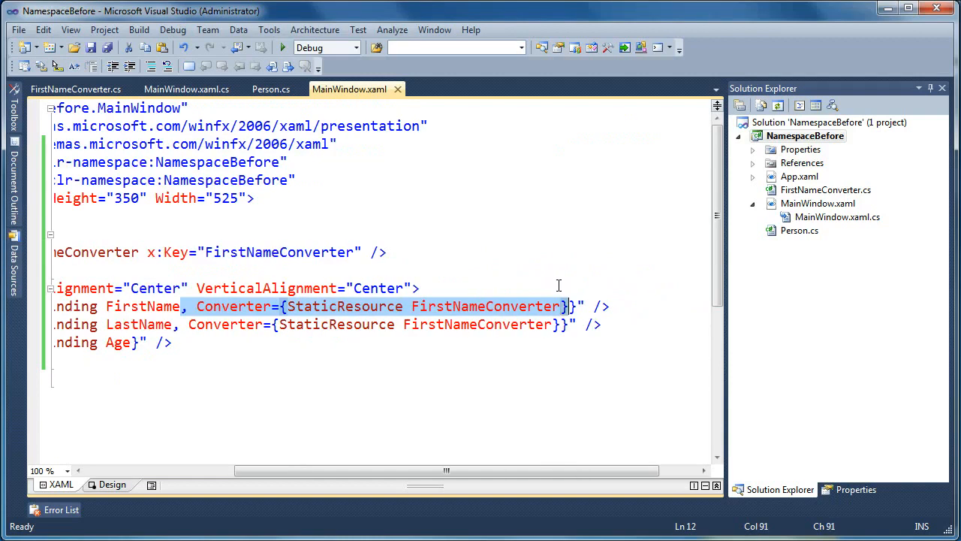
{"action": "key", "text": "Delete"}
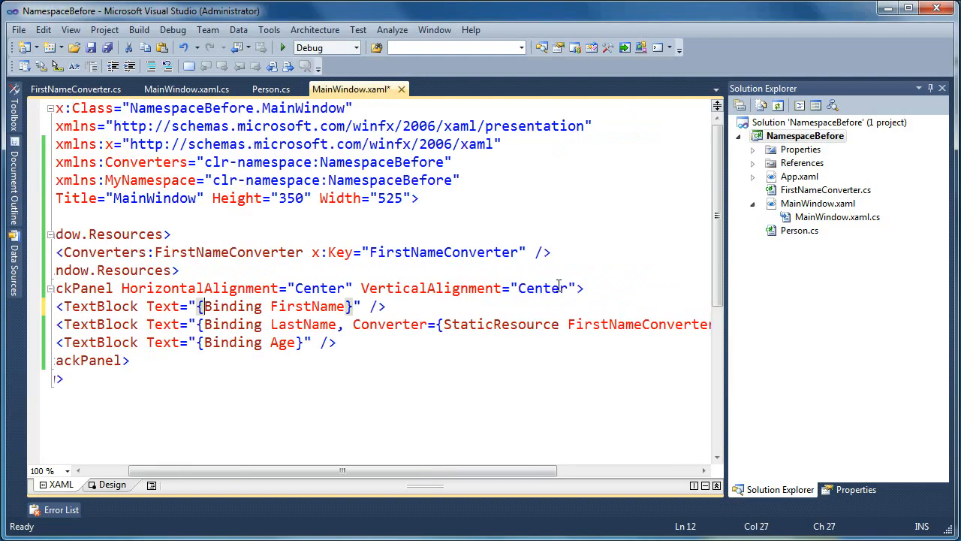
{"action": "type", "text": ","}
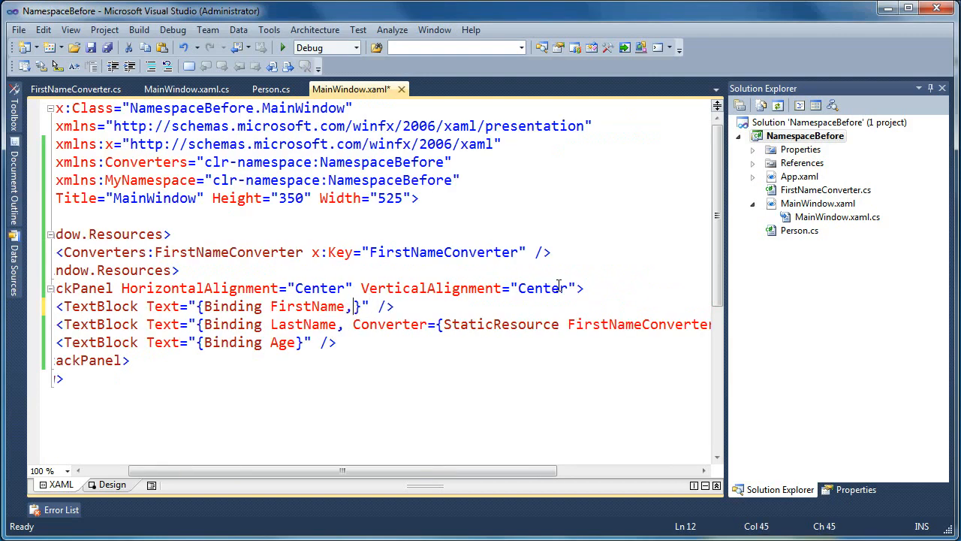
{"action": "type", "text": "StringFormat="}
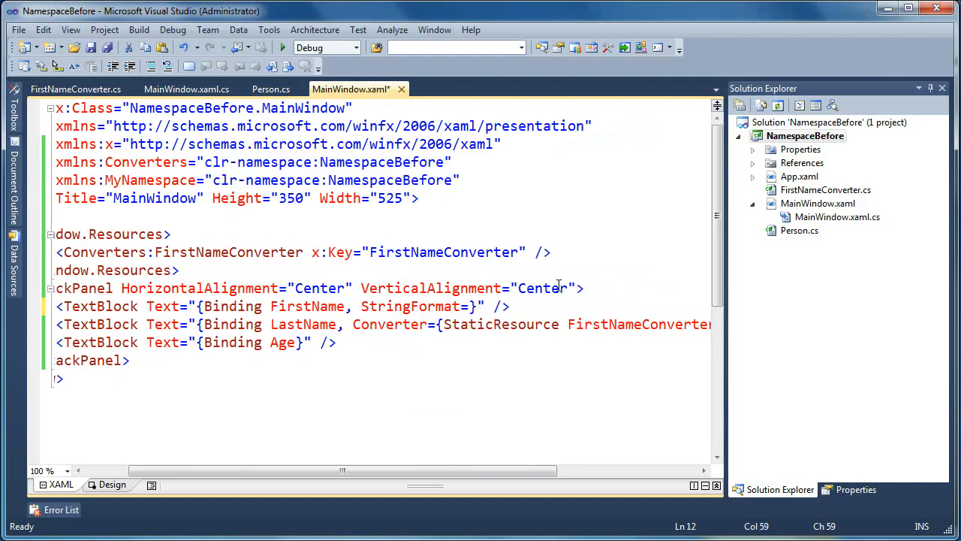
{"action": "type", "text": "First, Name"}
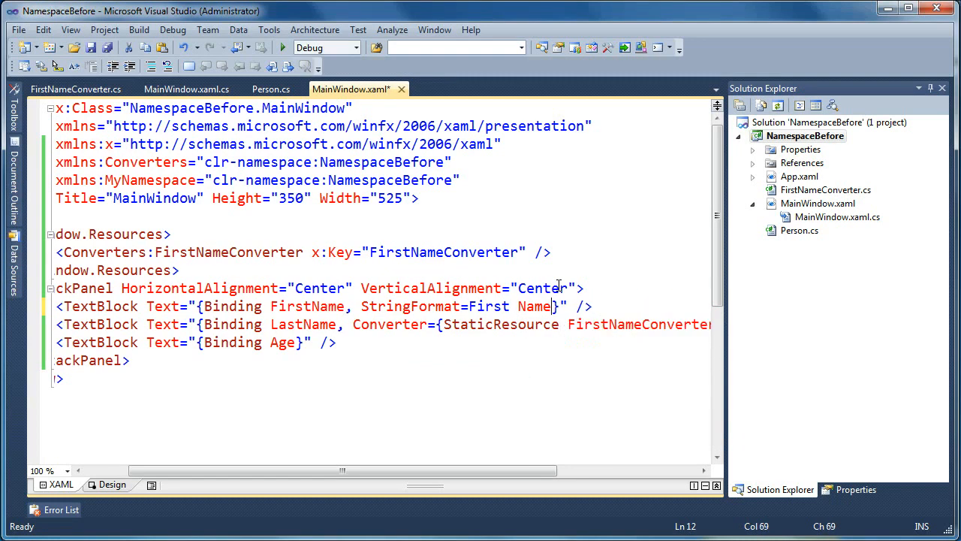
{"action": "type", "text": ","}
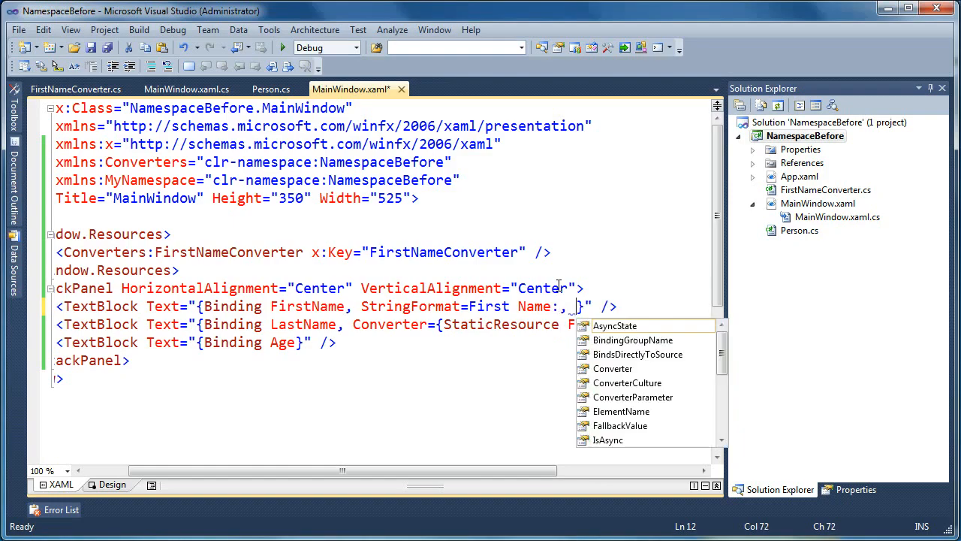
{"action": "type", "text": "{0"}
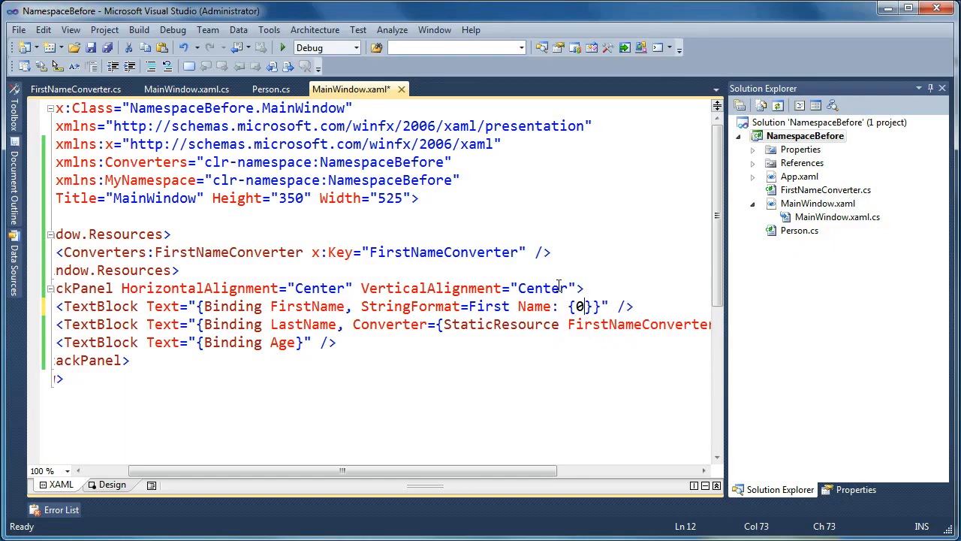
Give the LastName binding StringFormat=Last Name: {0}
{"action": "left_click", "coordinate": [361, 324]}
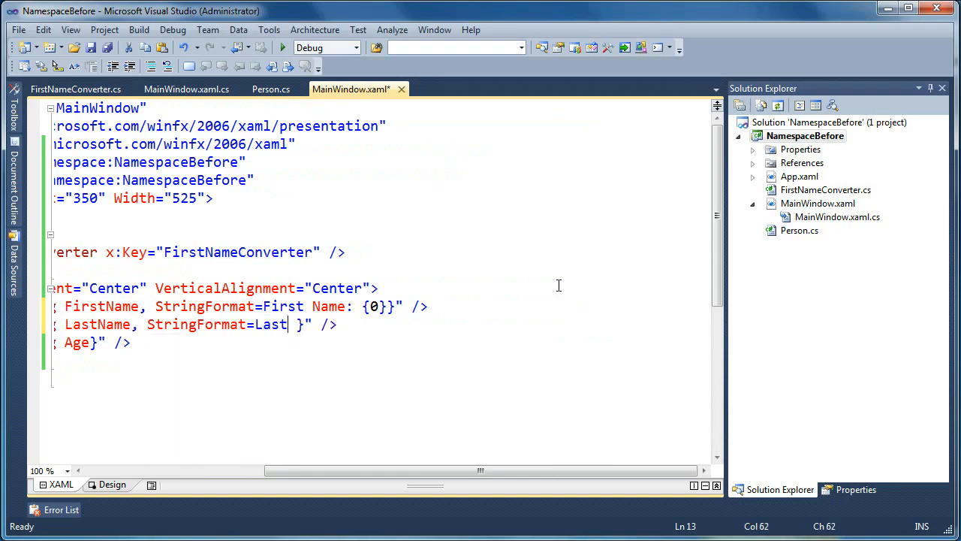
{"action": "type", "text": "Name:,"}
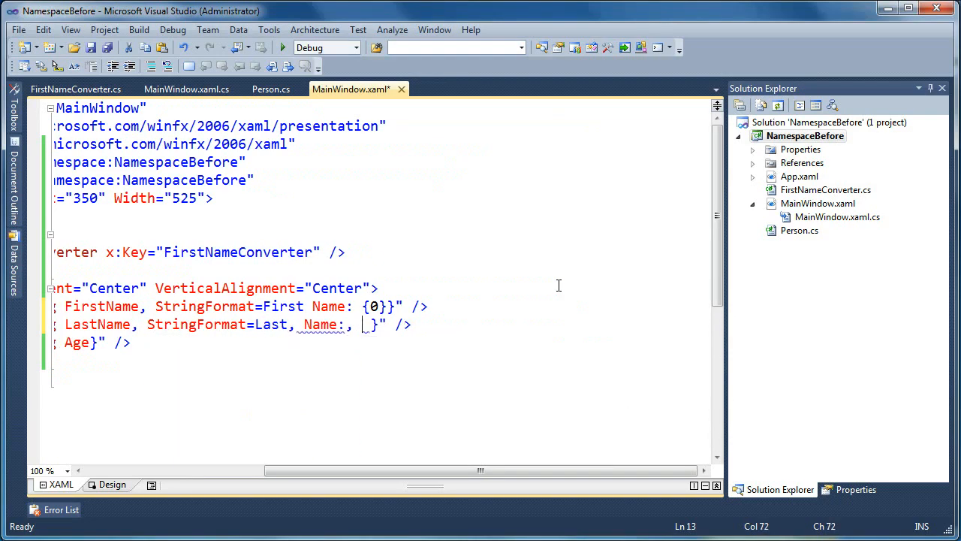
{"action": "type", "text": "{0}"}
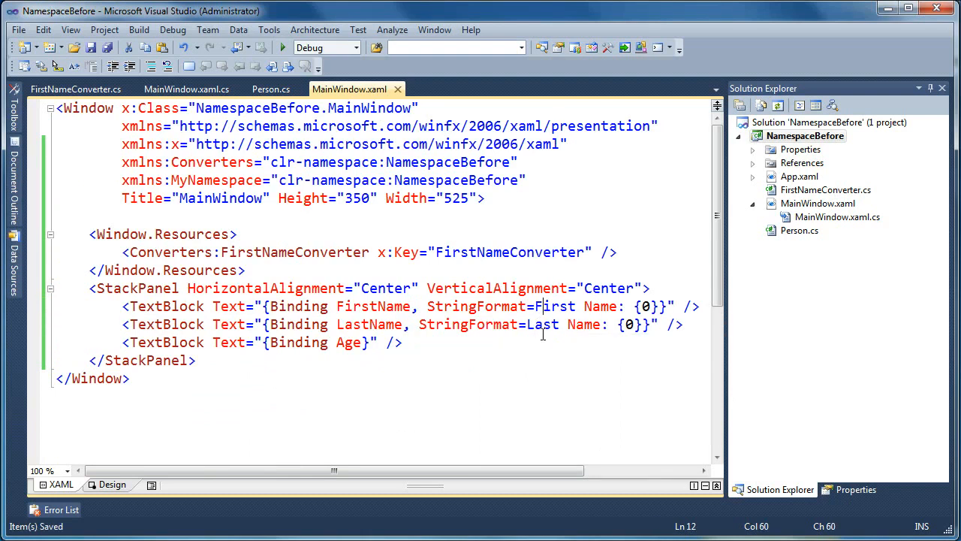
{"action": "left_click", "coordinate": [282, 47]}
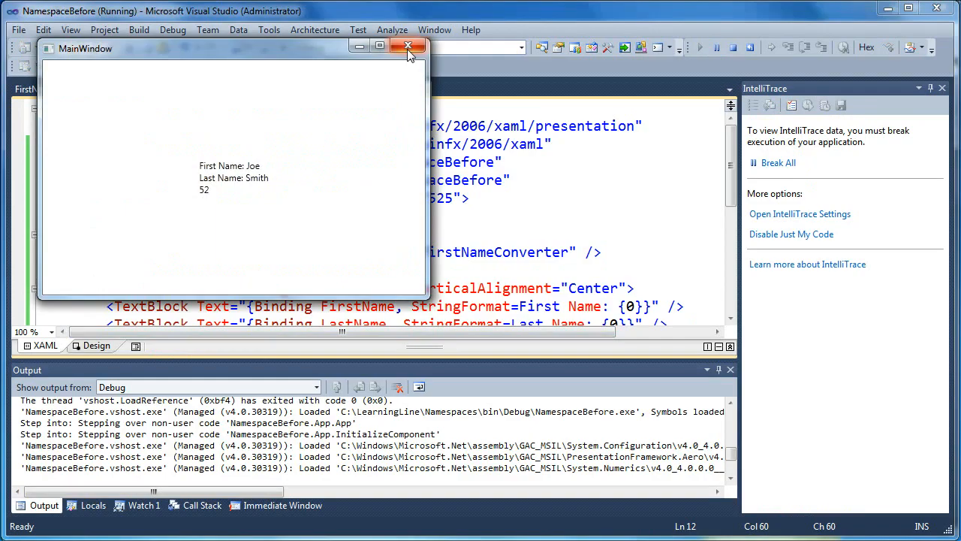
{"action": "left_click", "coordinate": [408, 45]}
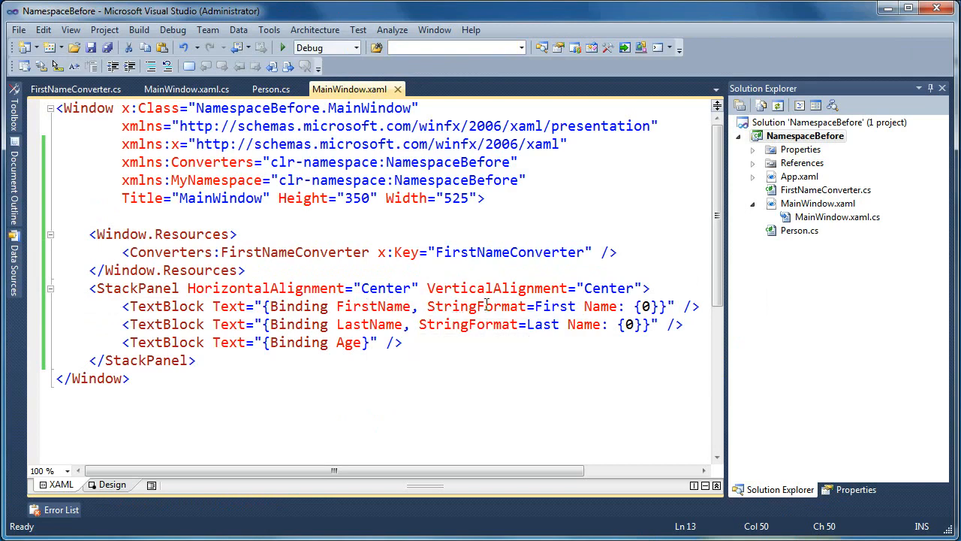
{"action": "double_click", "coordinate": [477, 306]}
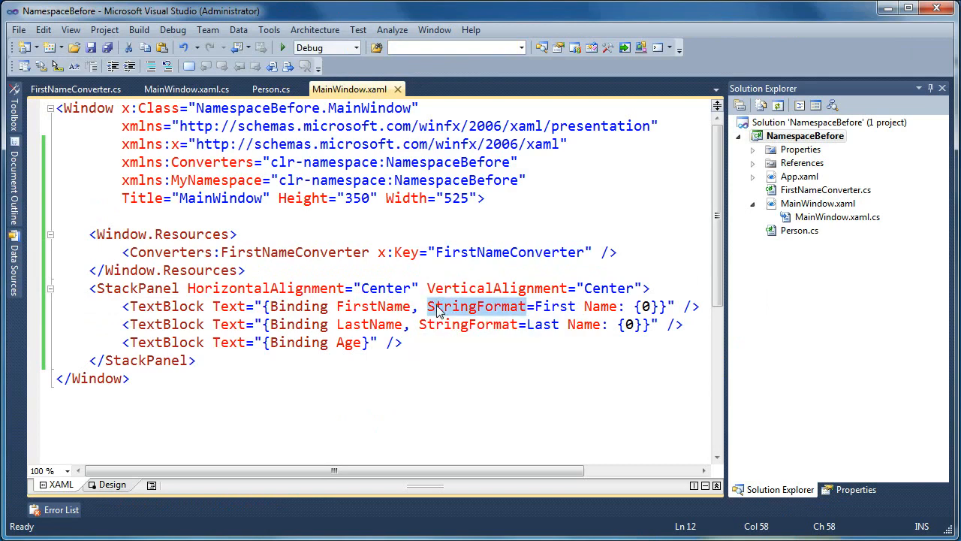